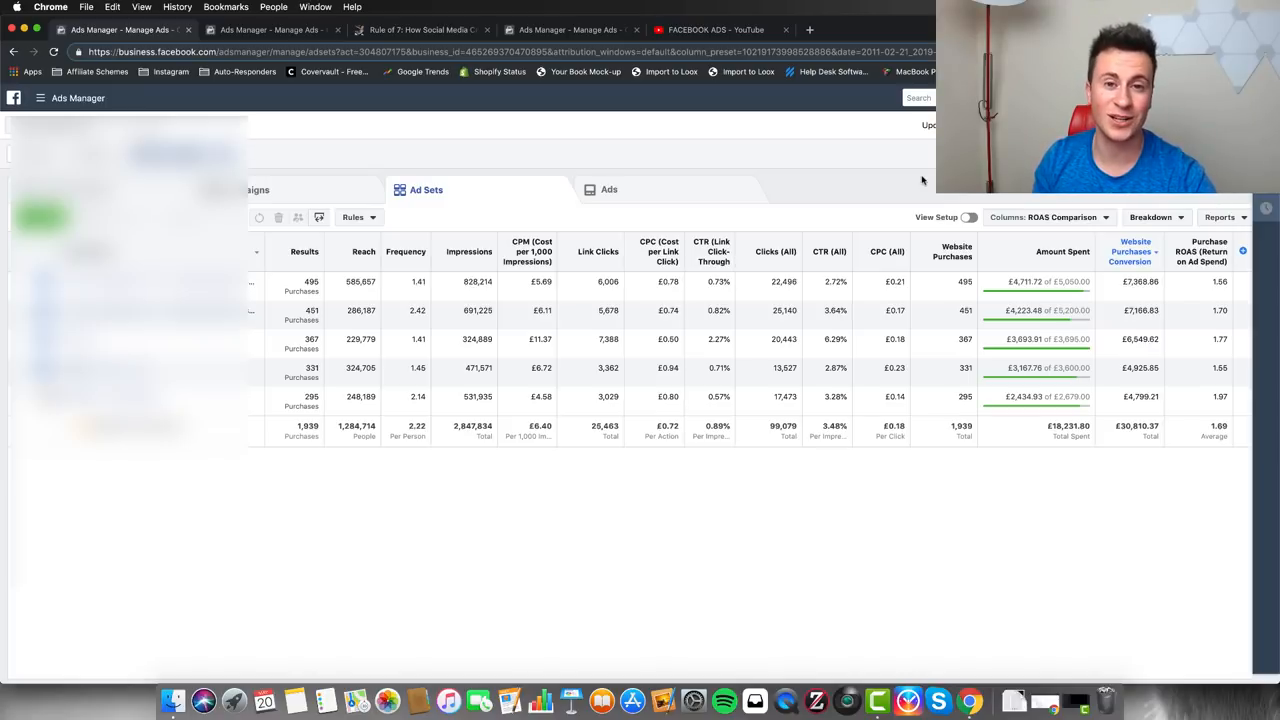
pyautogui.moveTo(884, 180)
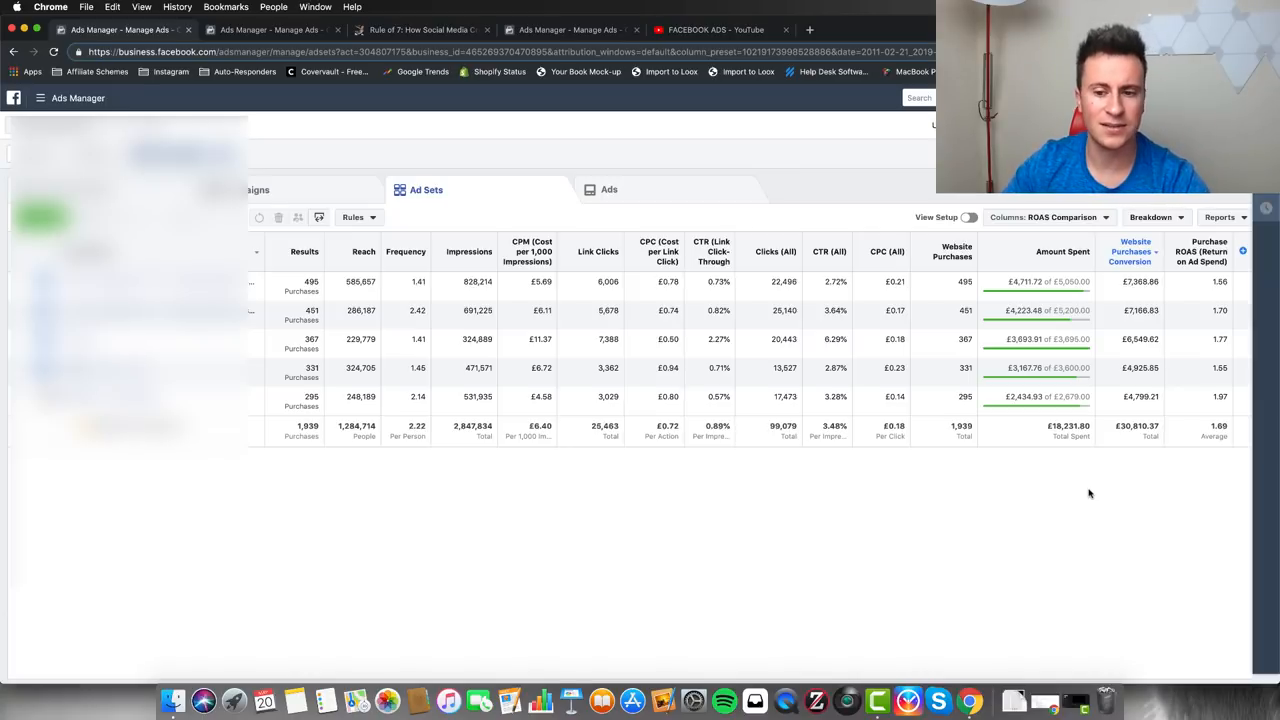
pyautogui.moveTo(850, 192)
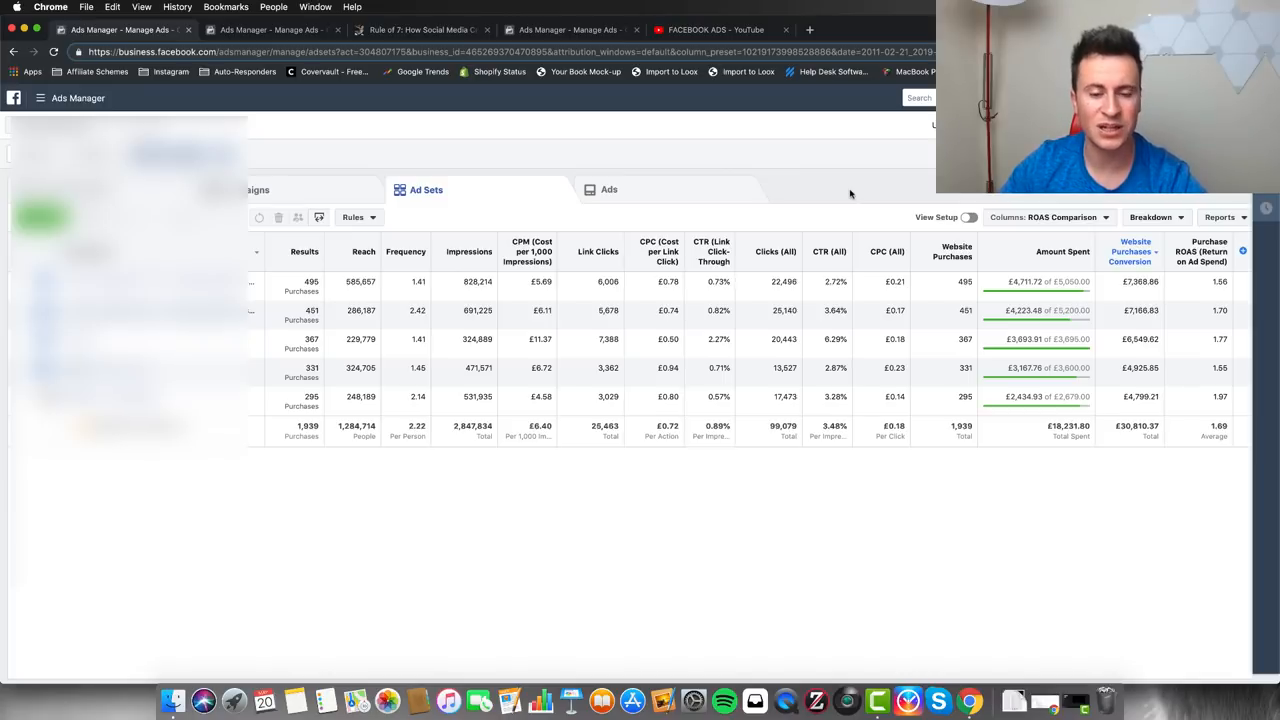
pyautogui.moveTo(824, 170)
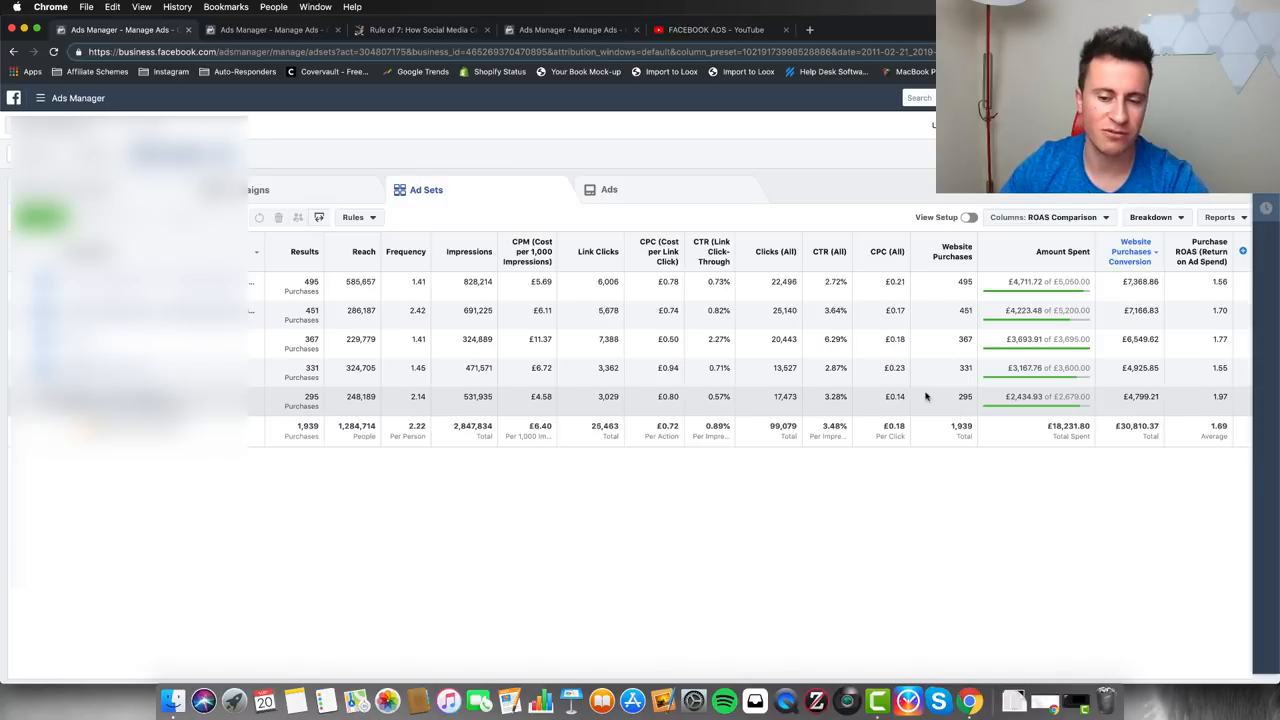
pyautogui.moveTo(304, 124)
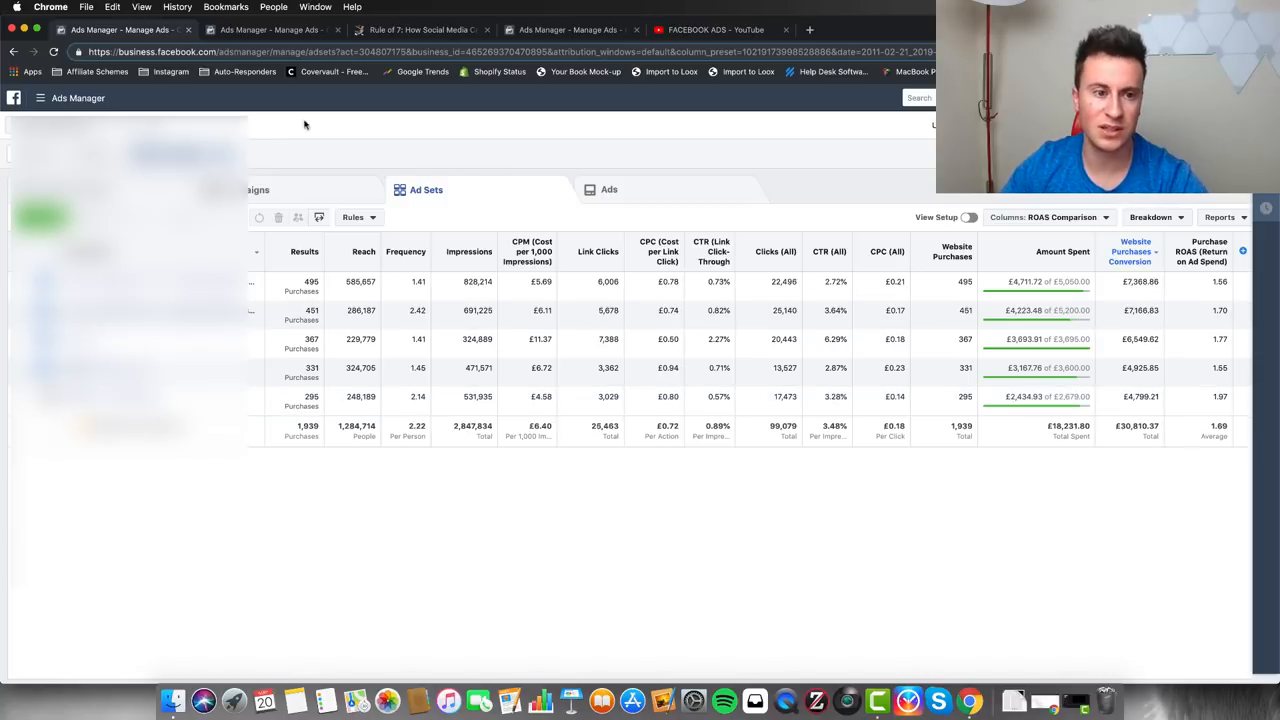
# Step: Switch to the second Ads Manager tab showing the ad sets report with the COMPARE columns
pyautogui.click(270, 30)
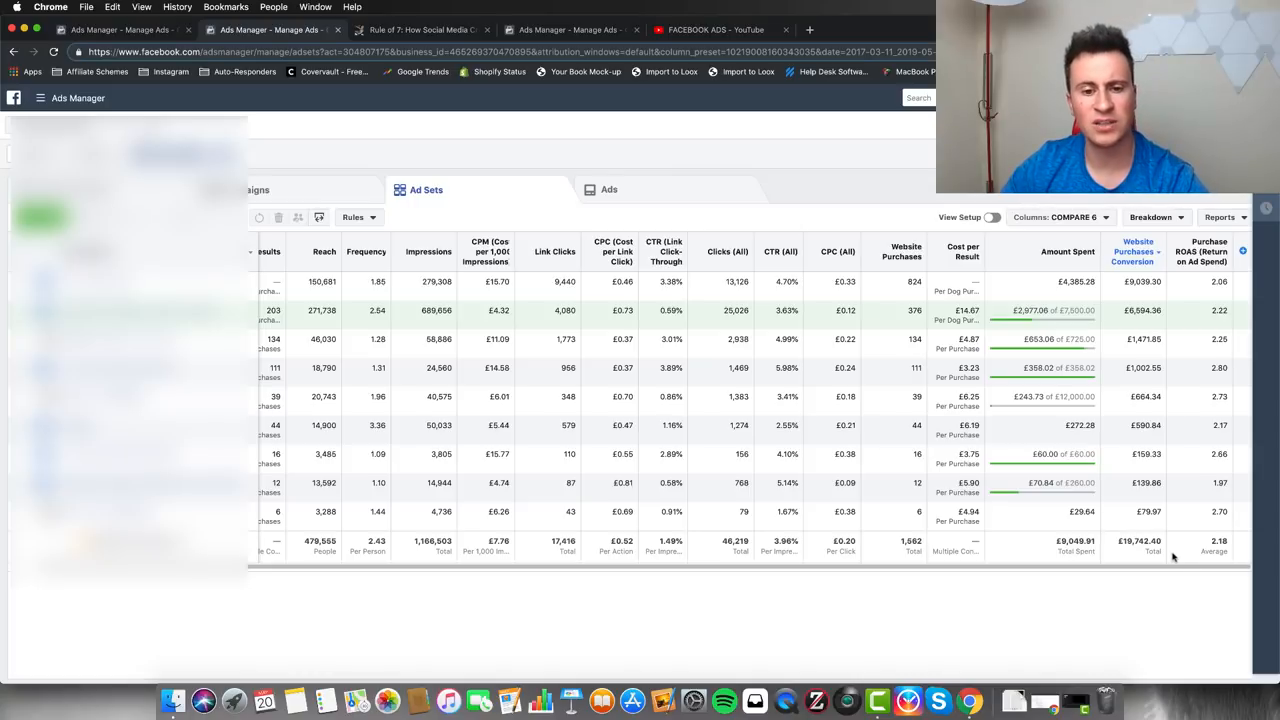
pyautogui.moveTo(844, 198)
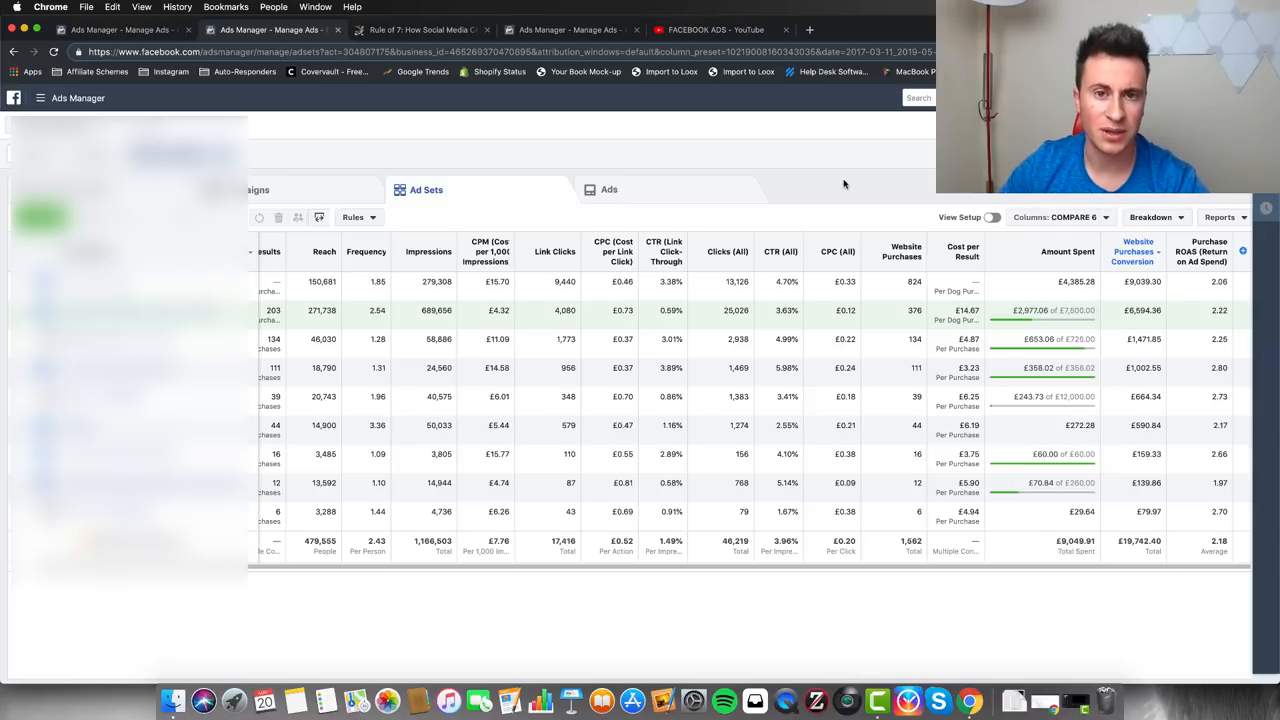
pyautogui.moveTo(844, 172)
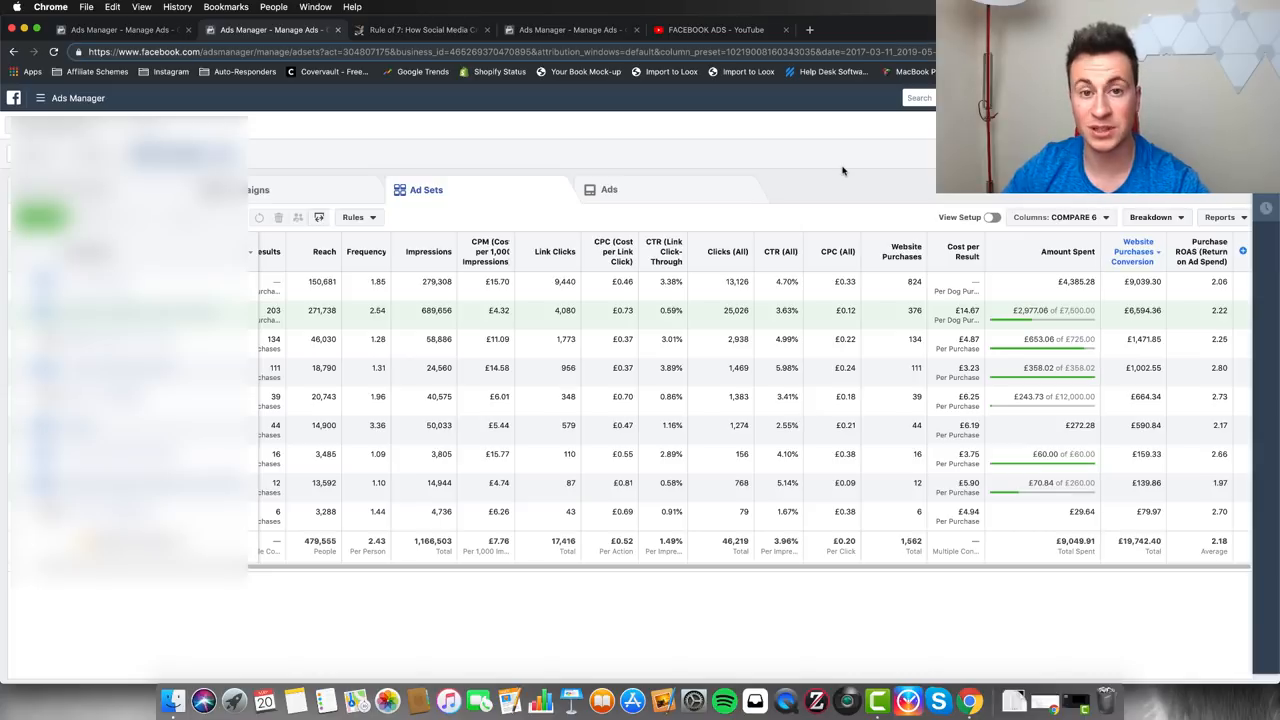
pyautogui.moveTo(476, 150)
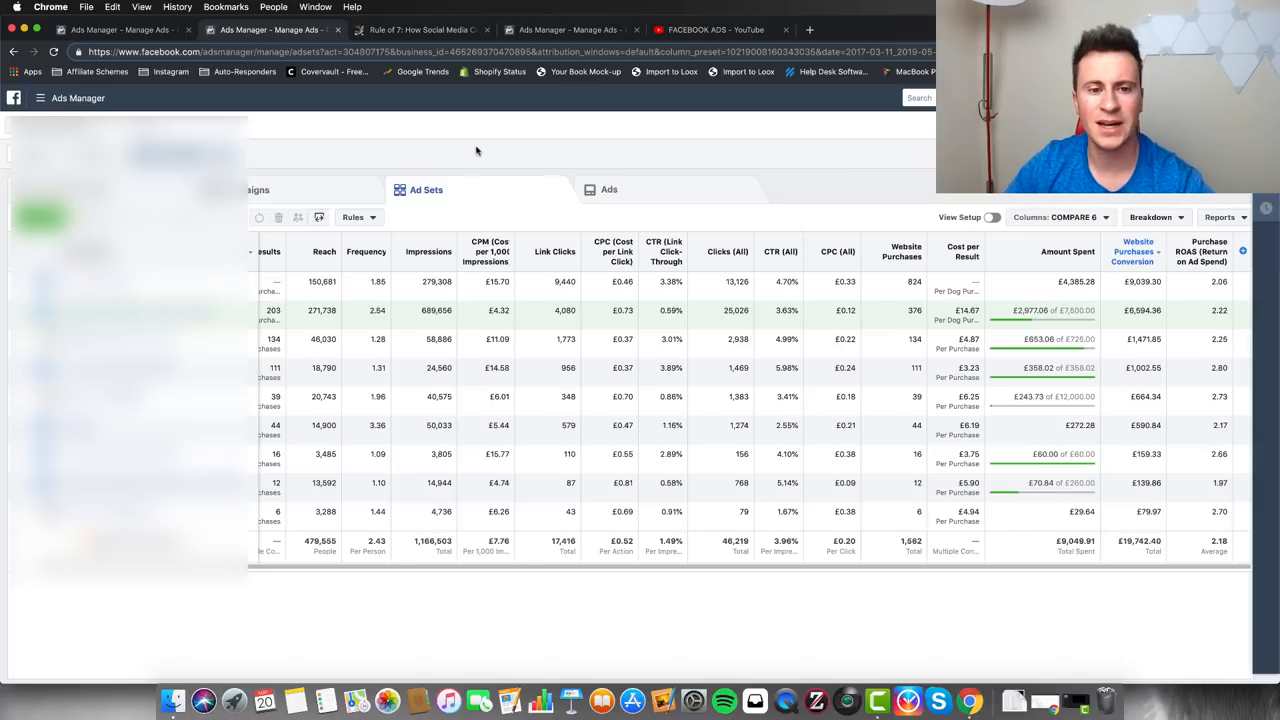
# Step: Switch to the Kruse Control Rule of 7 article and read down through the 'Rule of 7 in the Digital Age' section
pyautogui.click(420, 30)
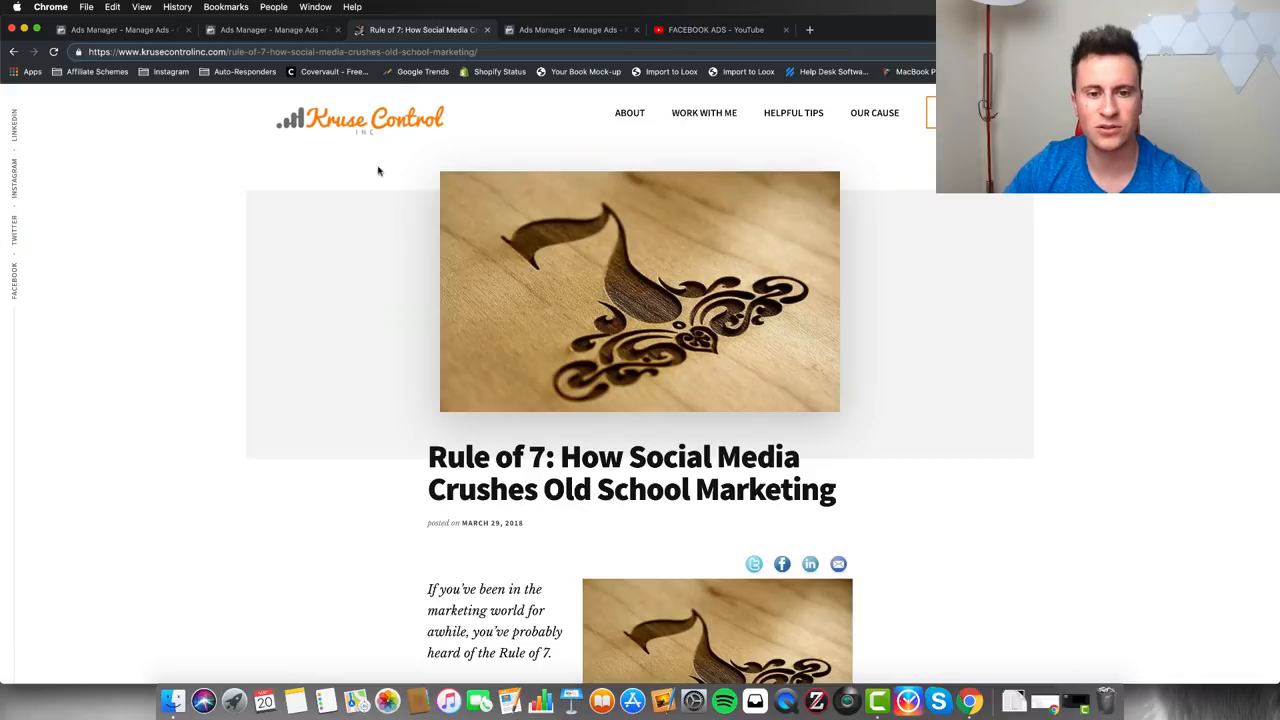
pyautogui.moveTo(172, 364)
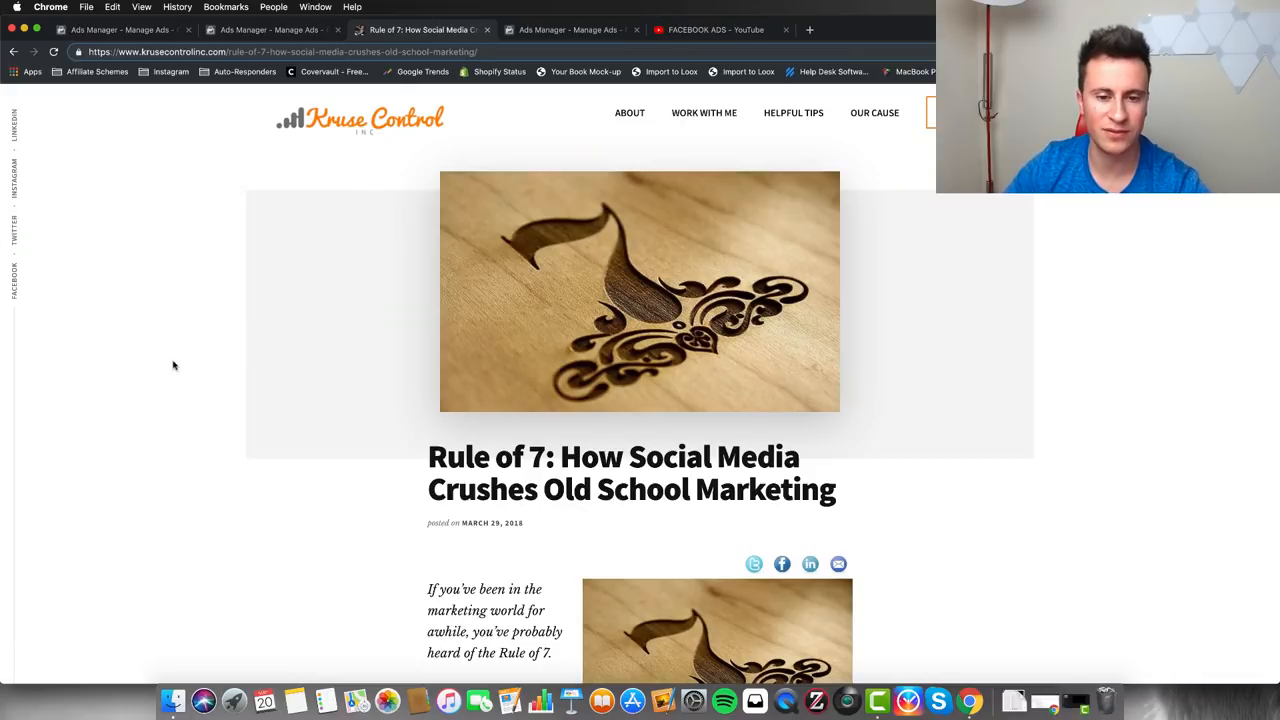
pyautogui.scroll(-3)
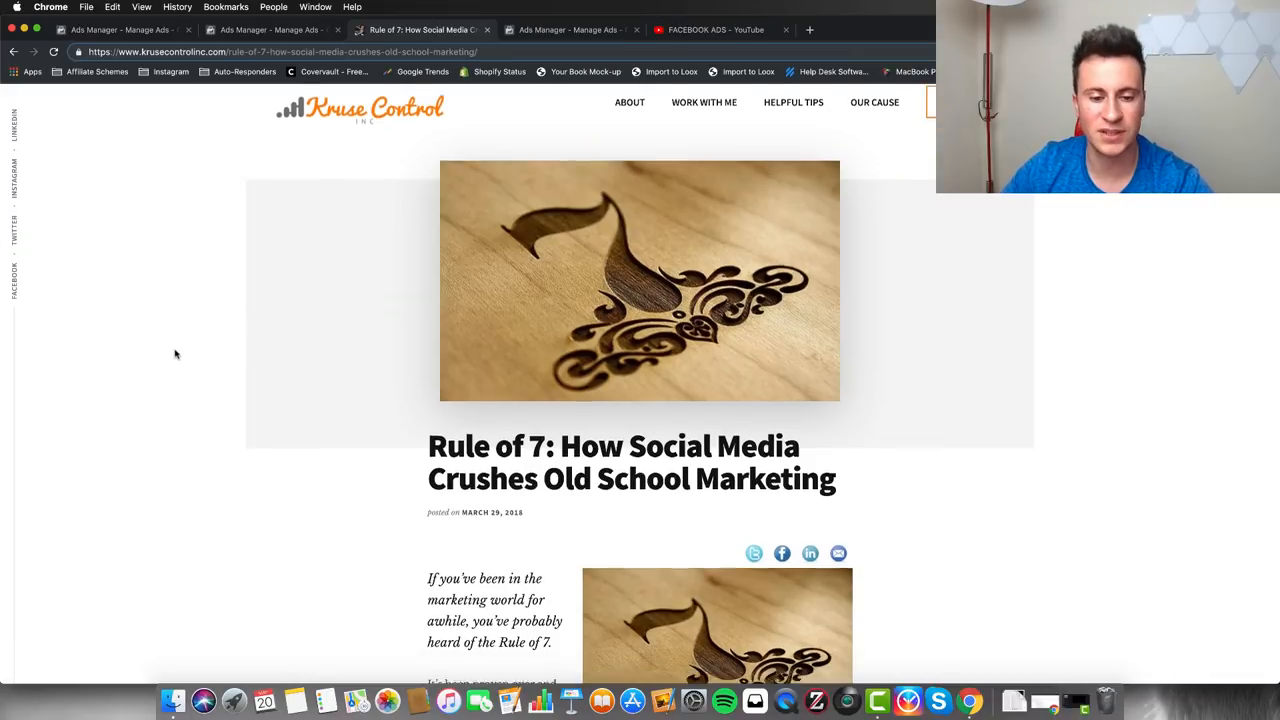
pyautogui.scroll(-3)
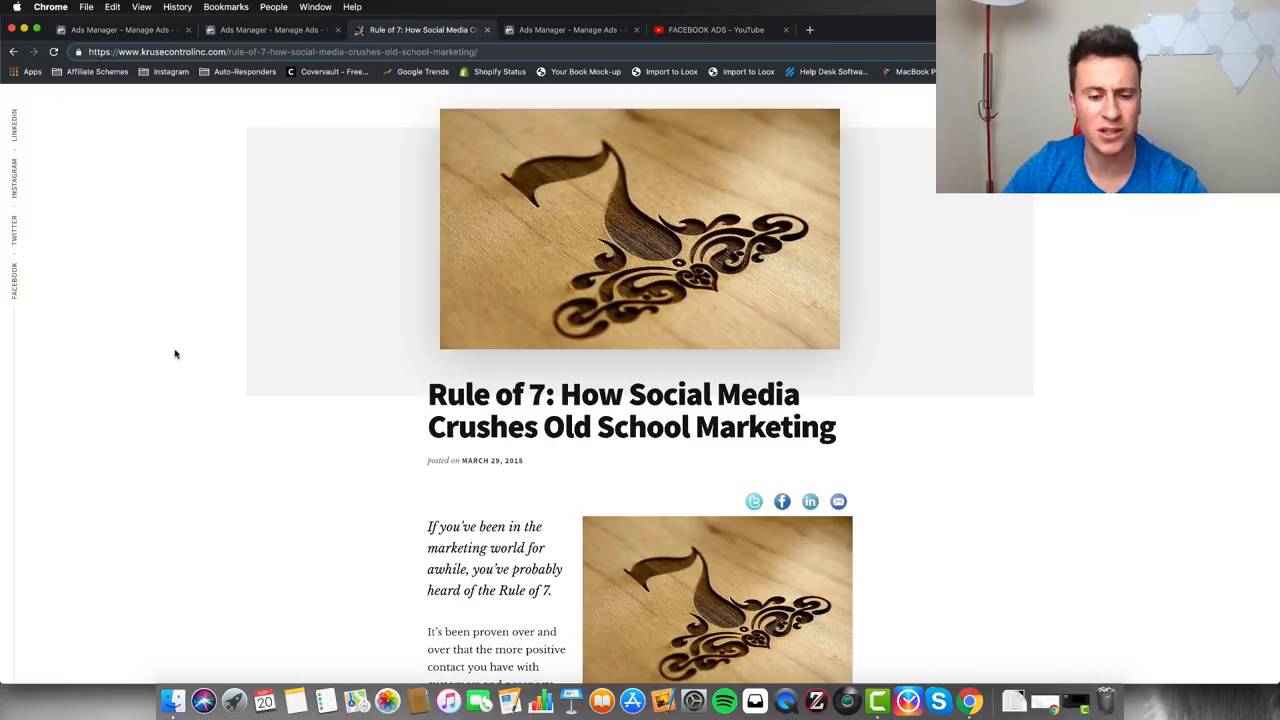
pyautogui.scroll(-3)
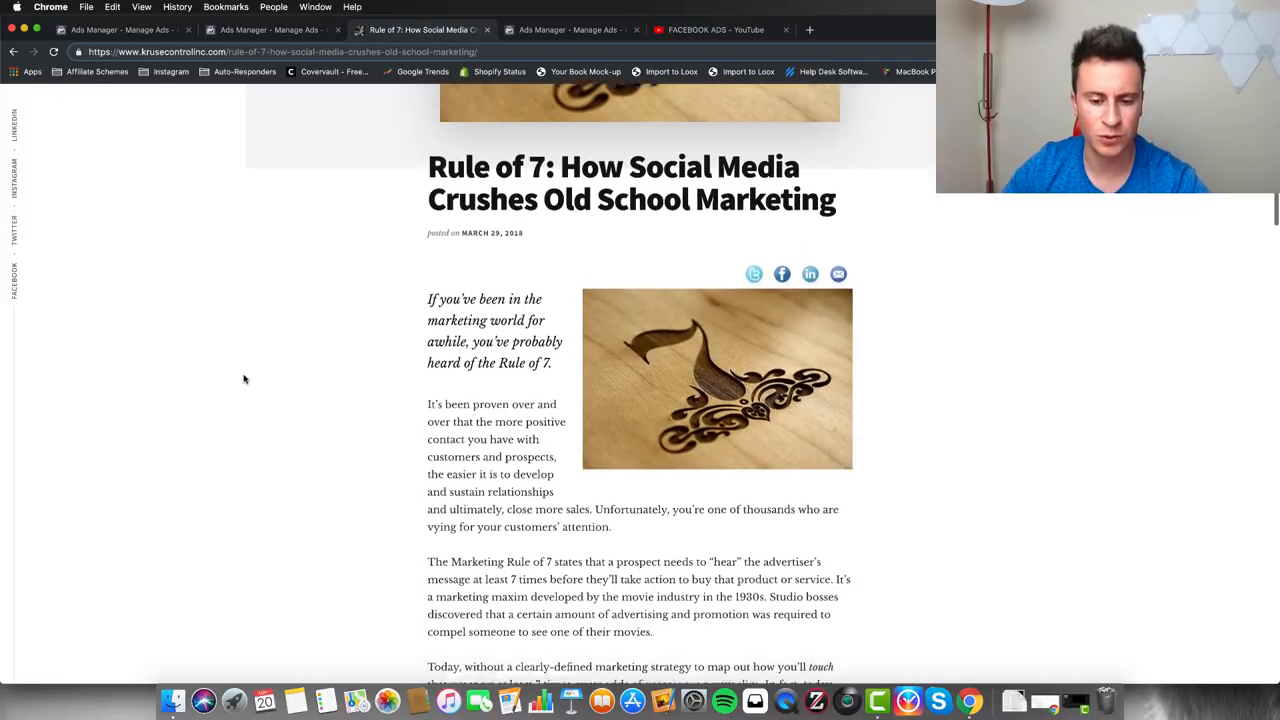
pyautogui.scroll(-3)
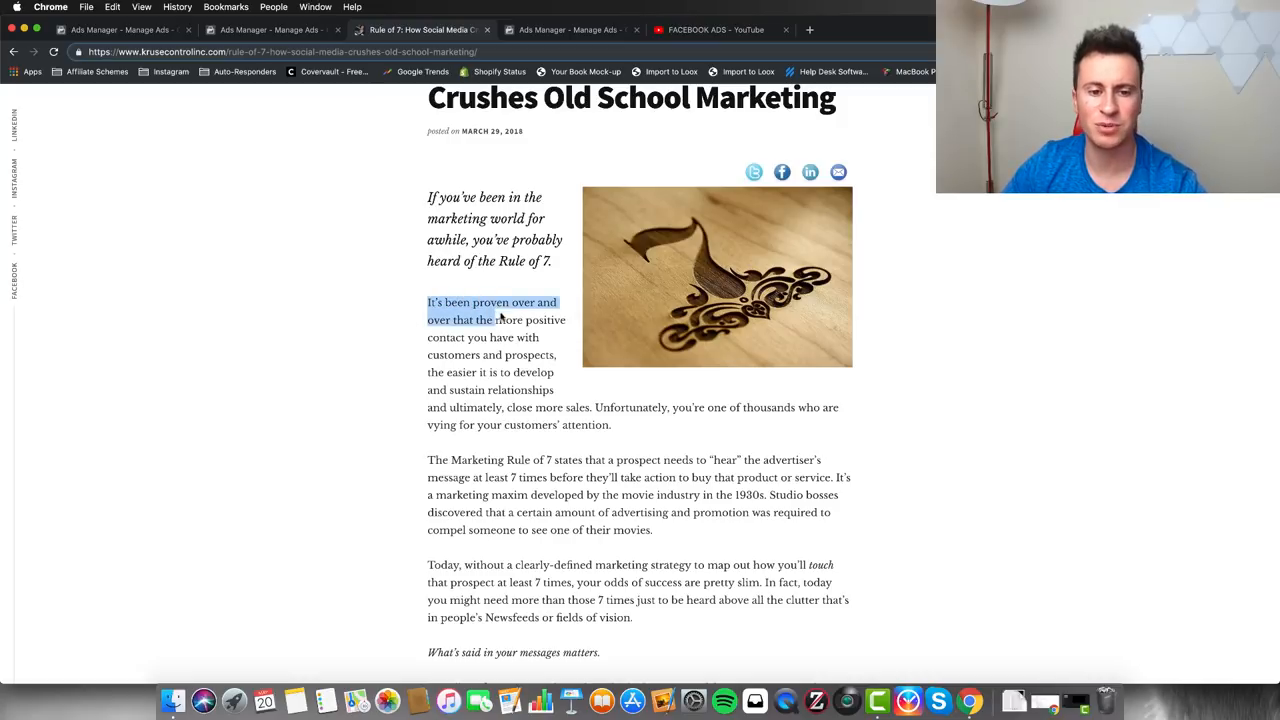
pyautogui.click(472, 336)
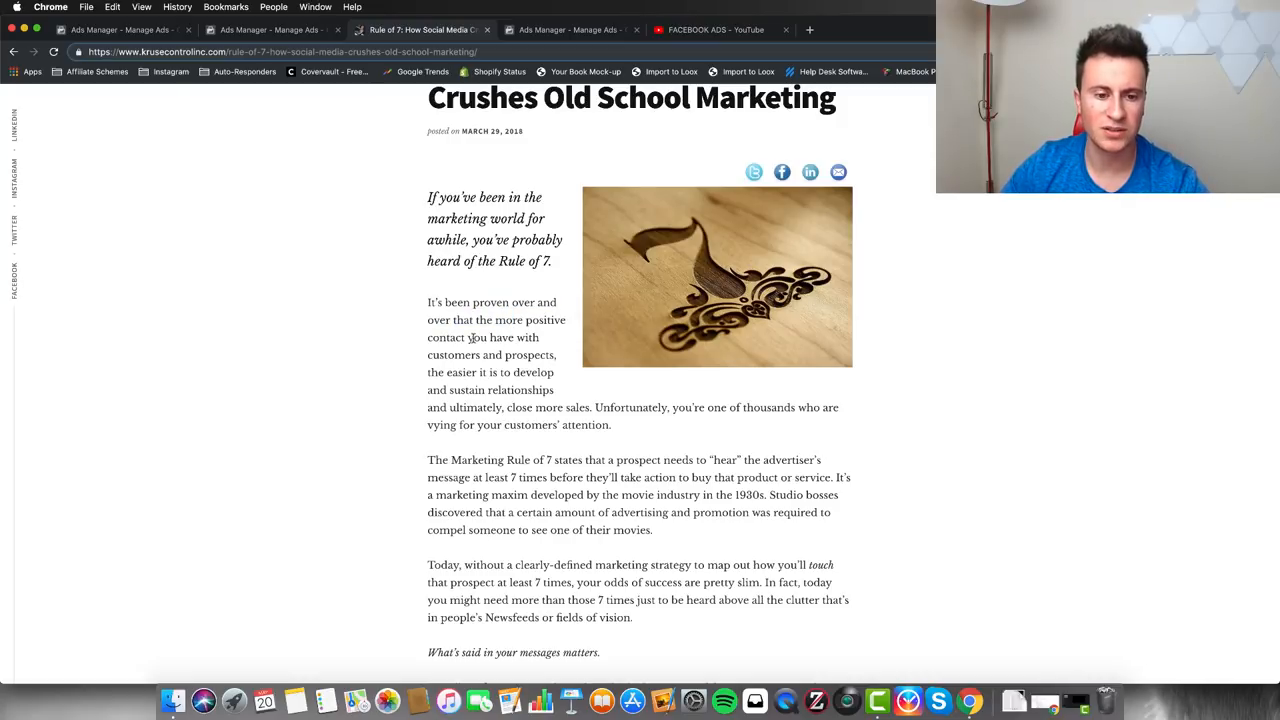
# Step: Continue reading through 'Social Media Strategy is Key' down to the 'How do you tell your story?' section
pyautogui.scroll(-3)
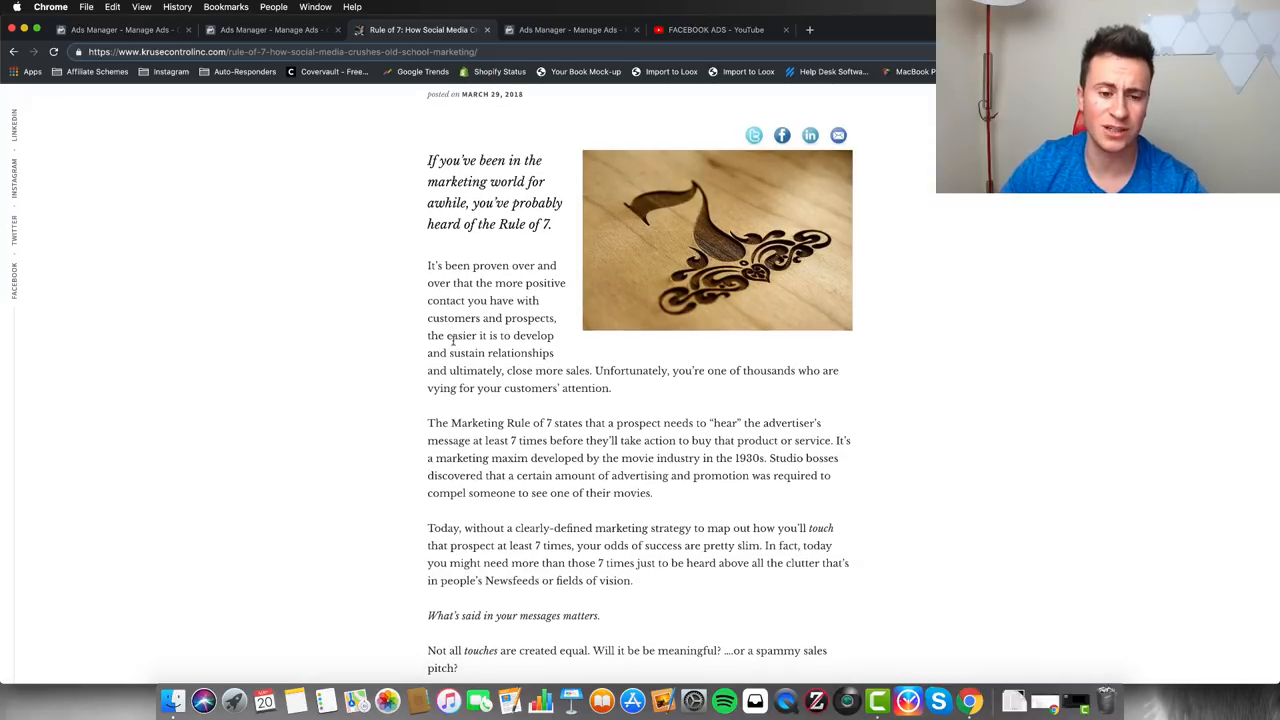
pyautogui.scroll(-3)
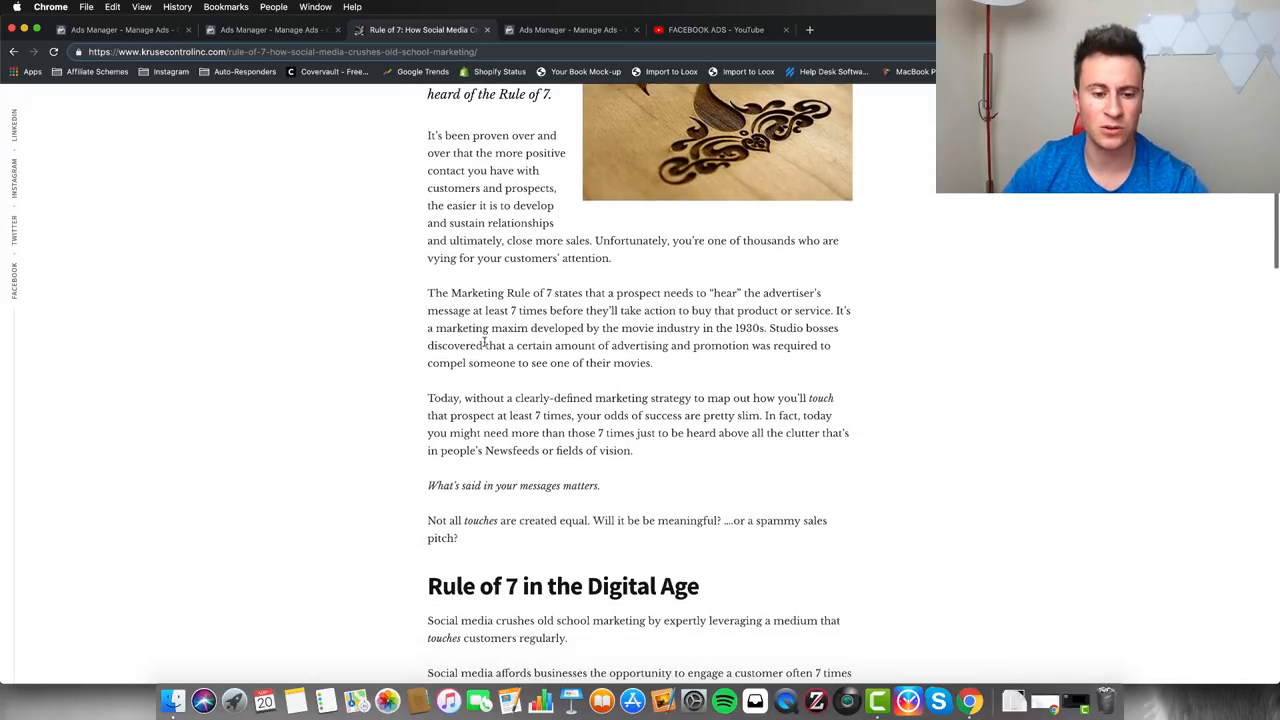
pyautogui.scroll(-3)
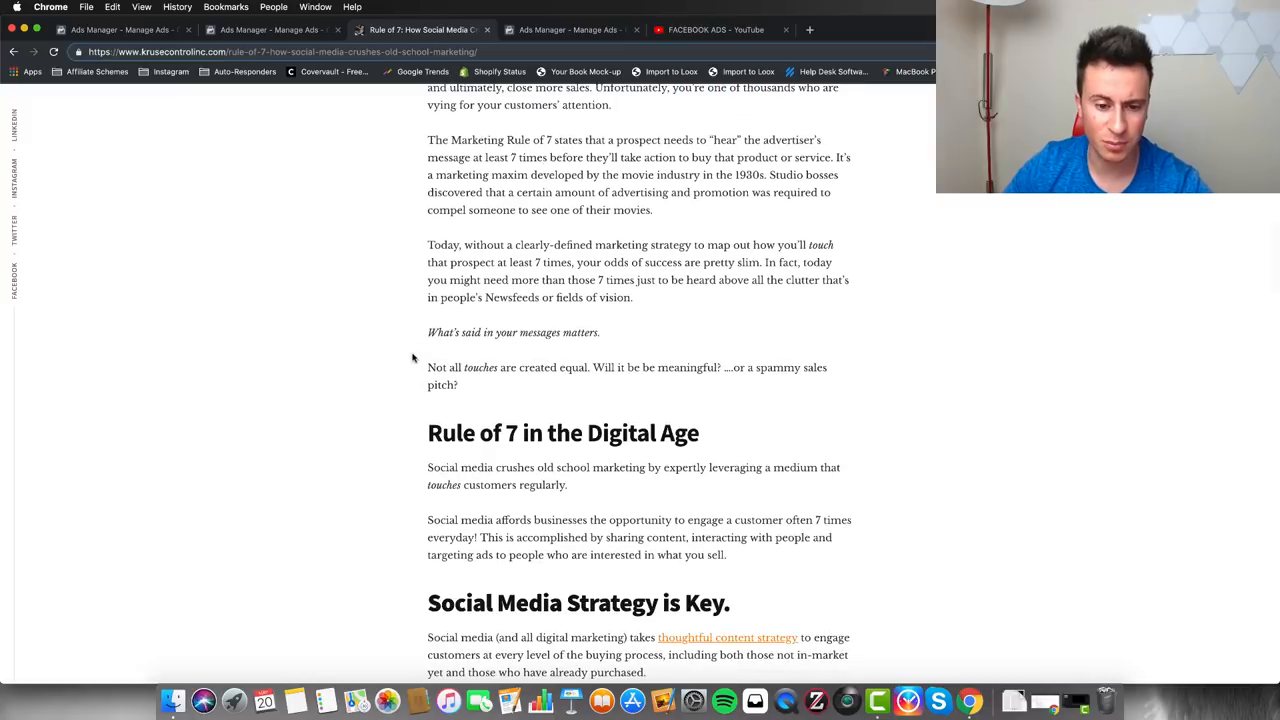
pyautogui.scroll(-3)
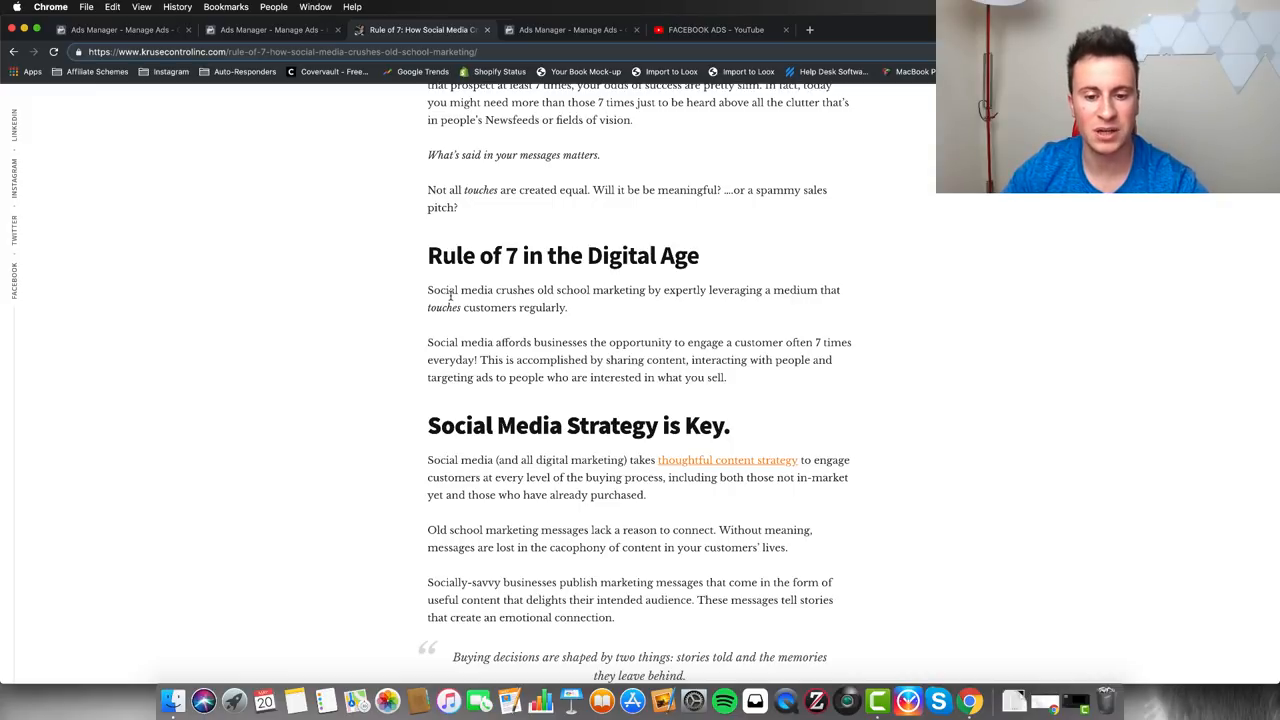
pyautogui.scroll(-3)
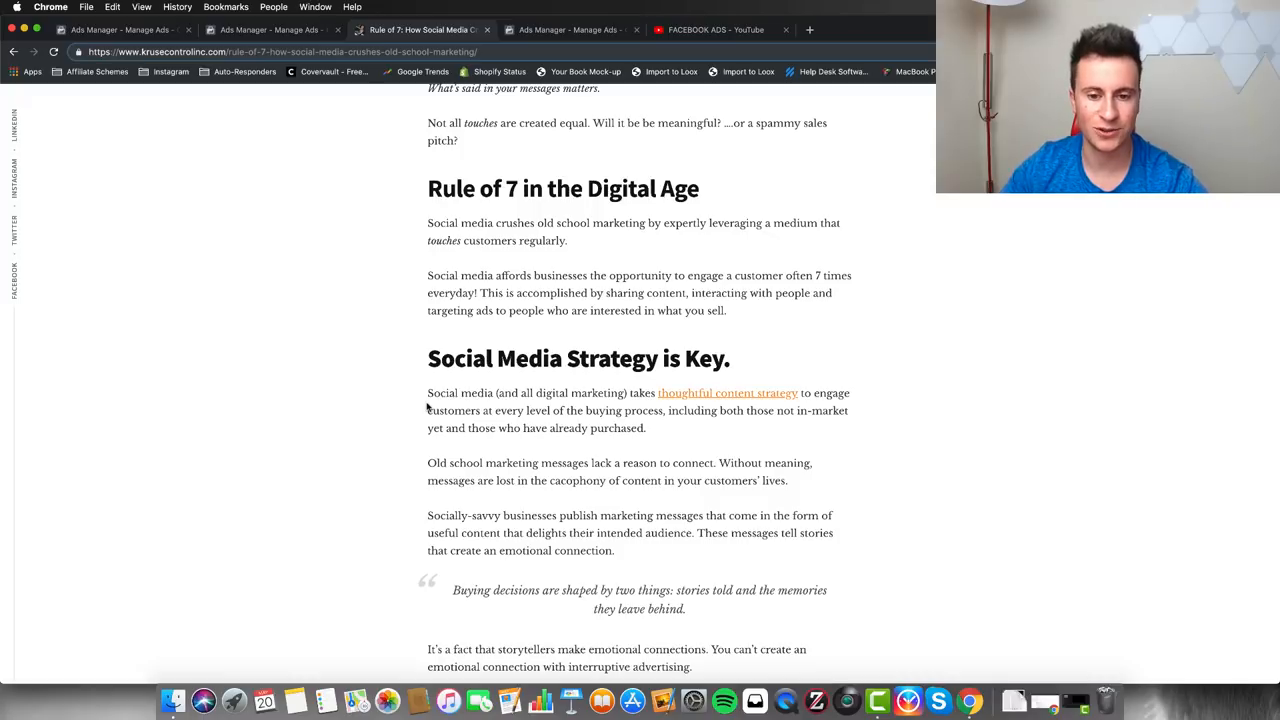
pyautogui.moveTo(430, 364)
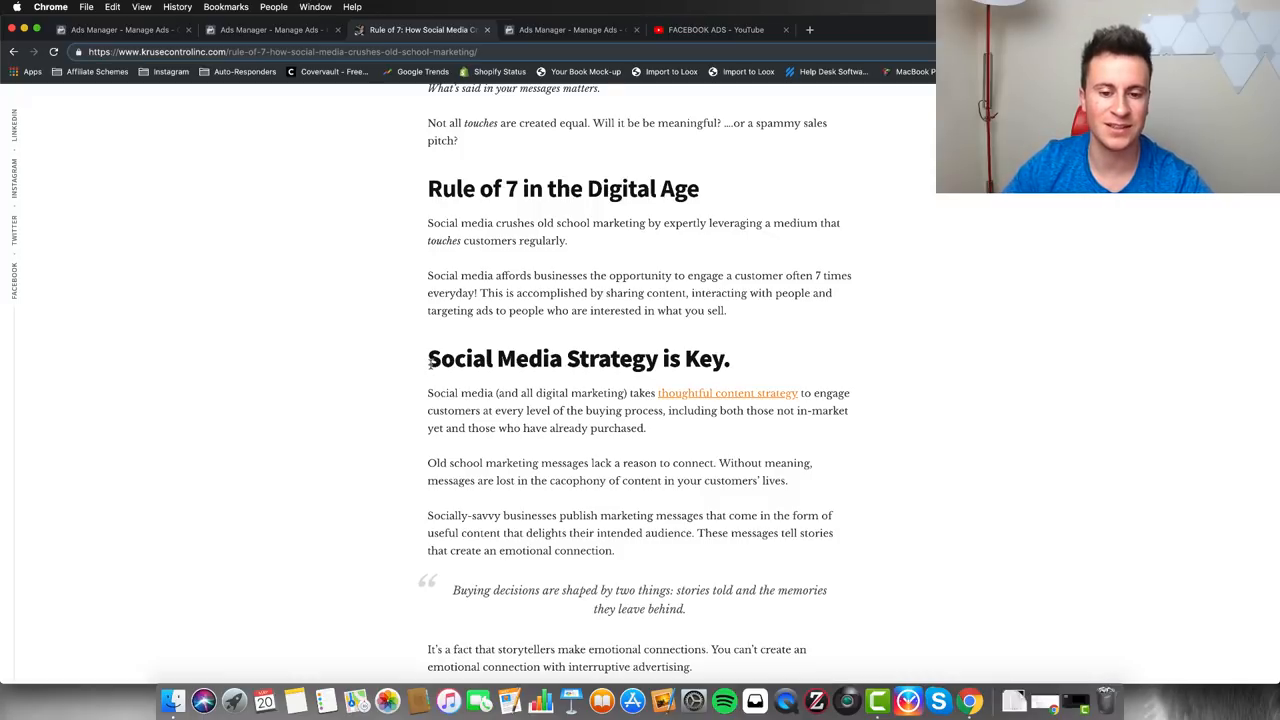
pyautogui.scroll(-3)
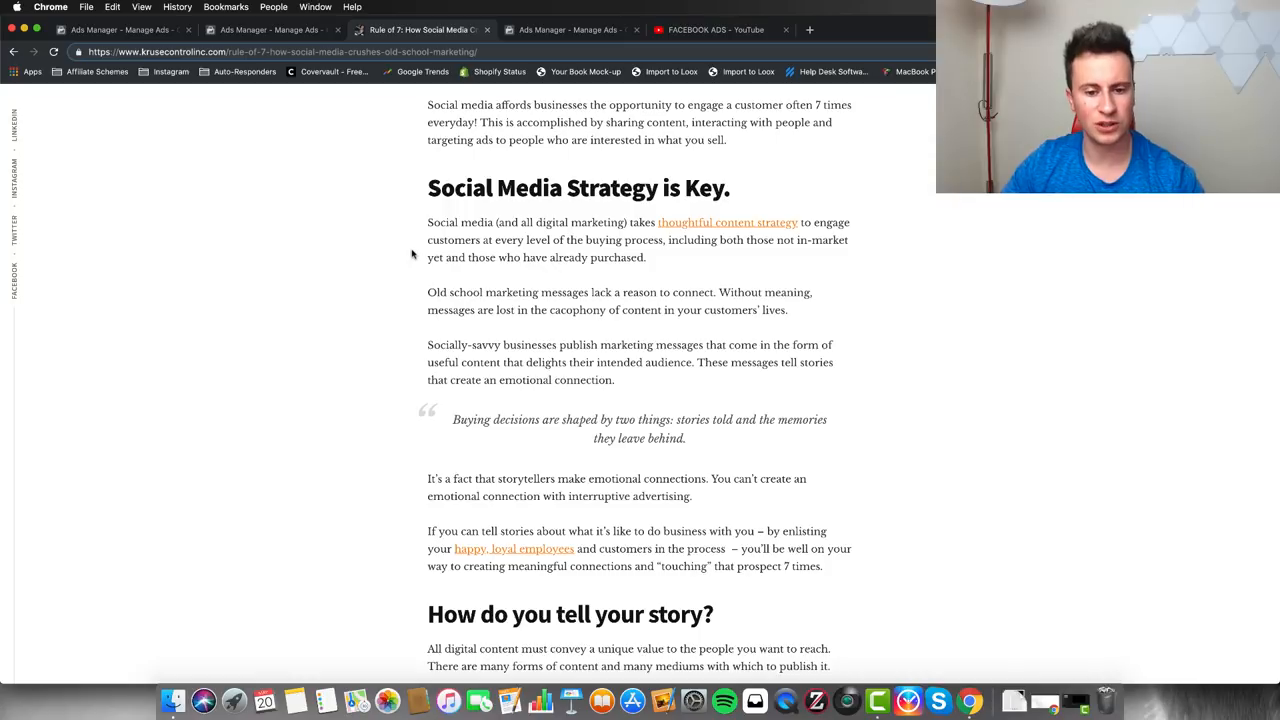
pyautogui.moveTo(390, 318)
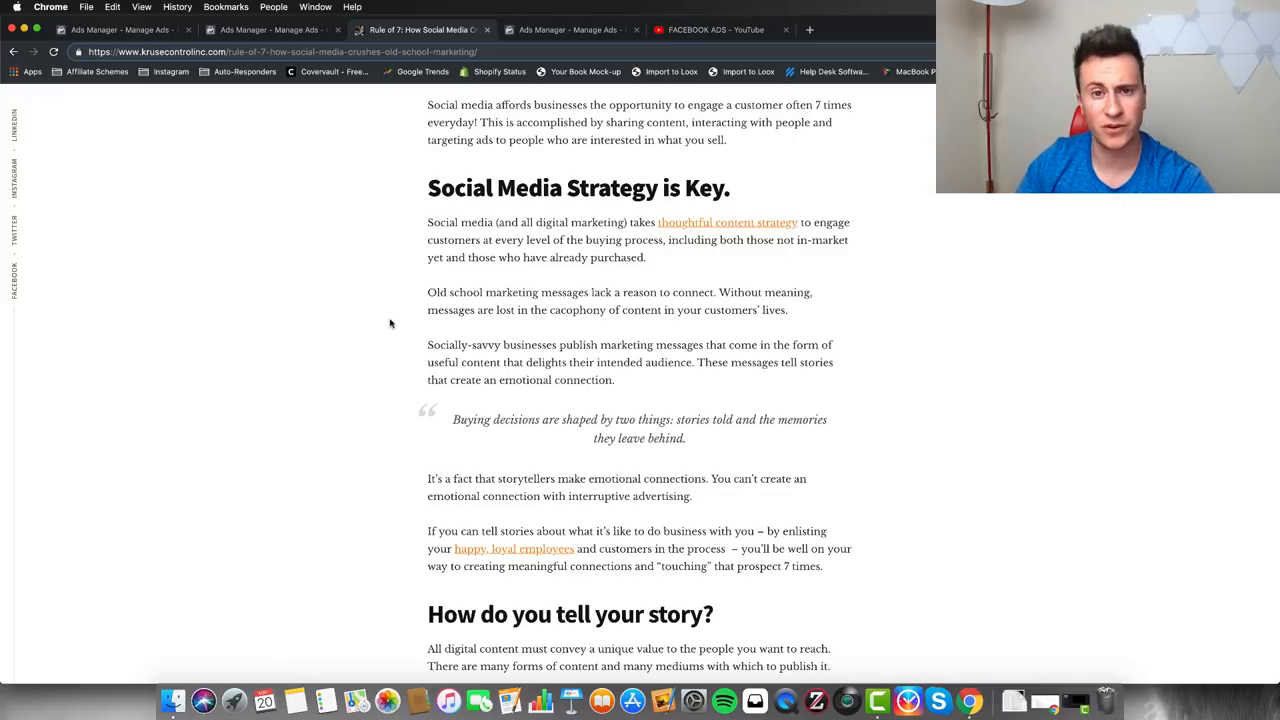
# Step: Return to the Ads Manager ad set editor and look over the edit page
pyautogui.click(568, 30)
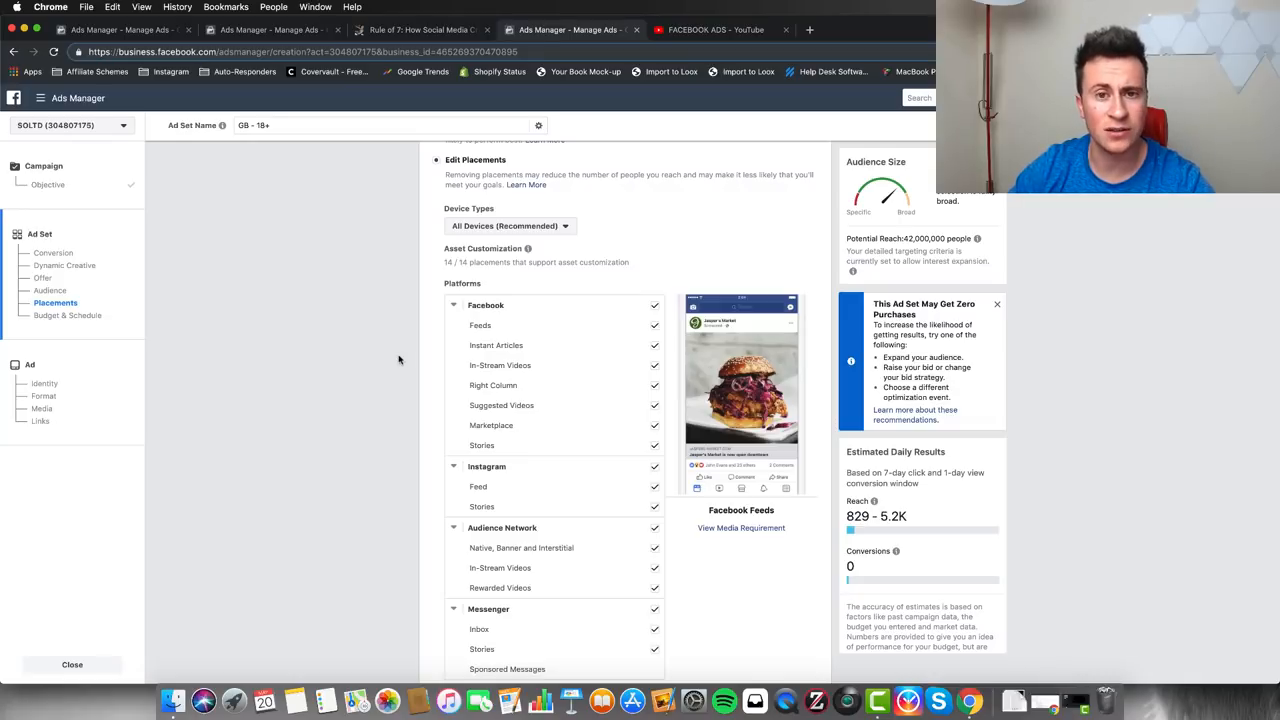
pyautogui.scroll(3)
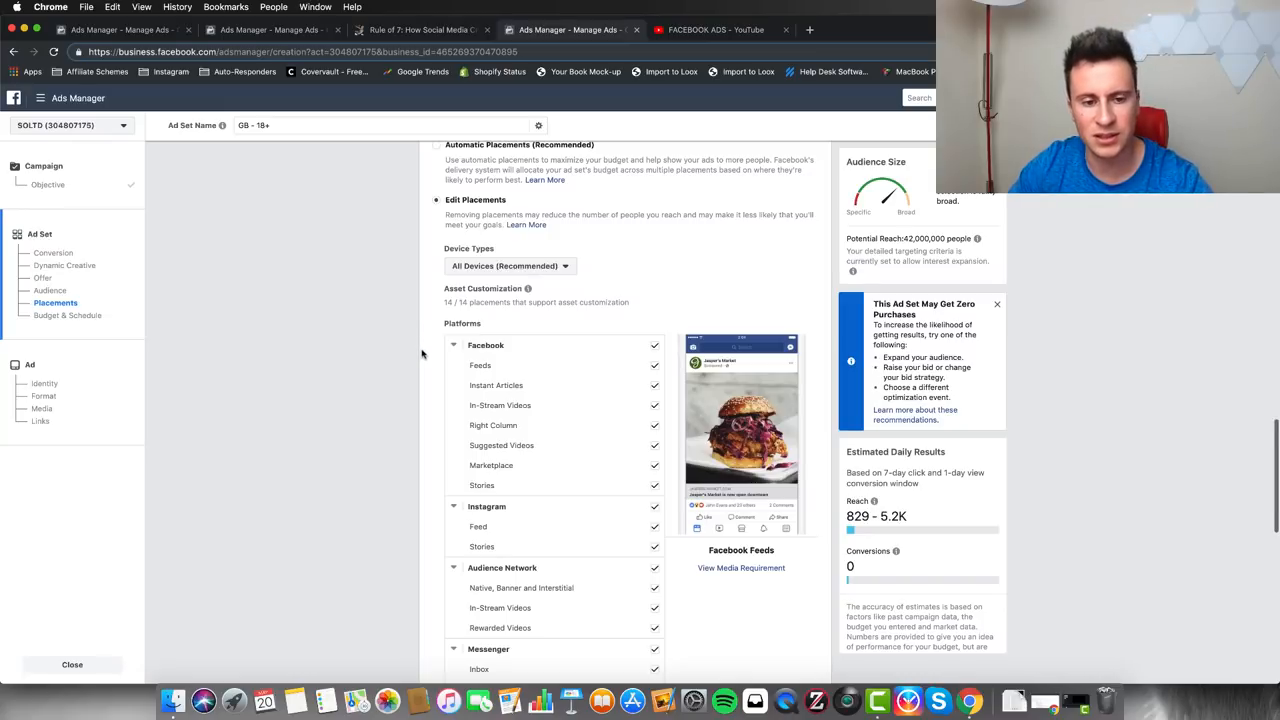
pyautogui.scroll(3)
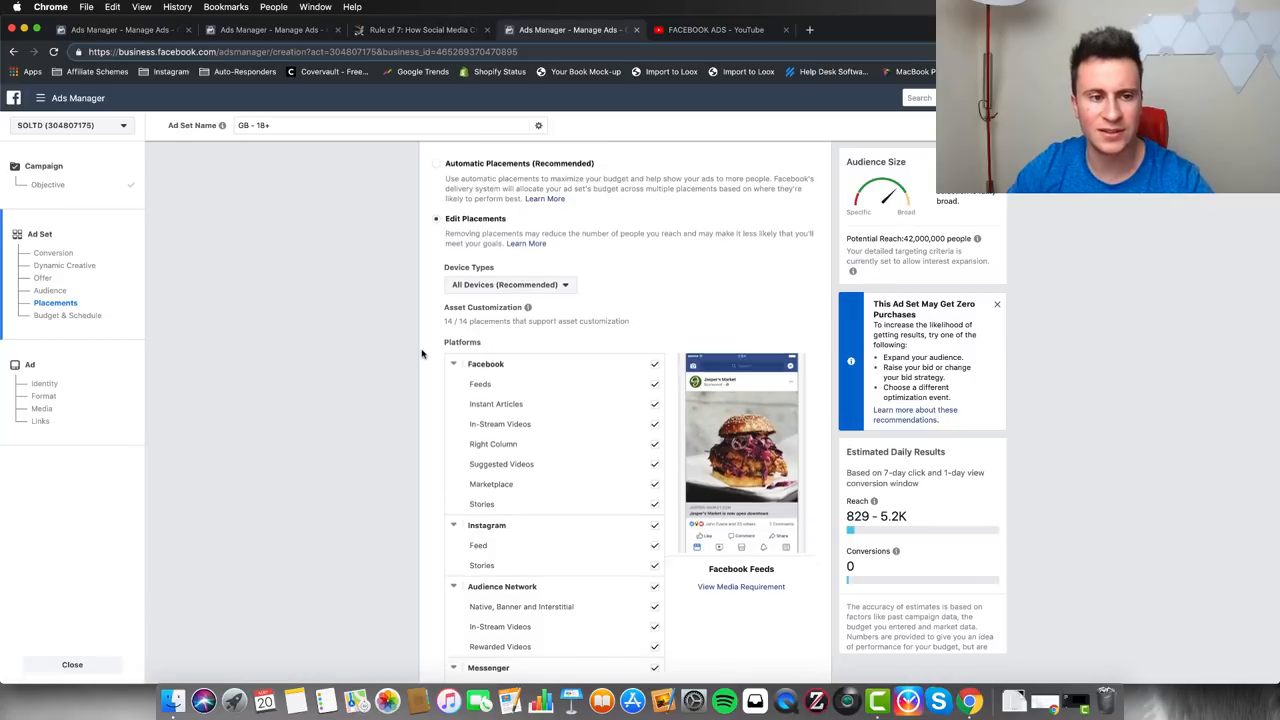
pyautogui.scroll(-3)
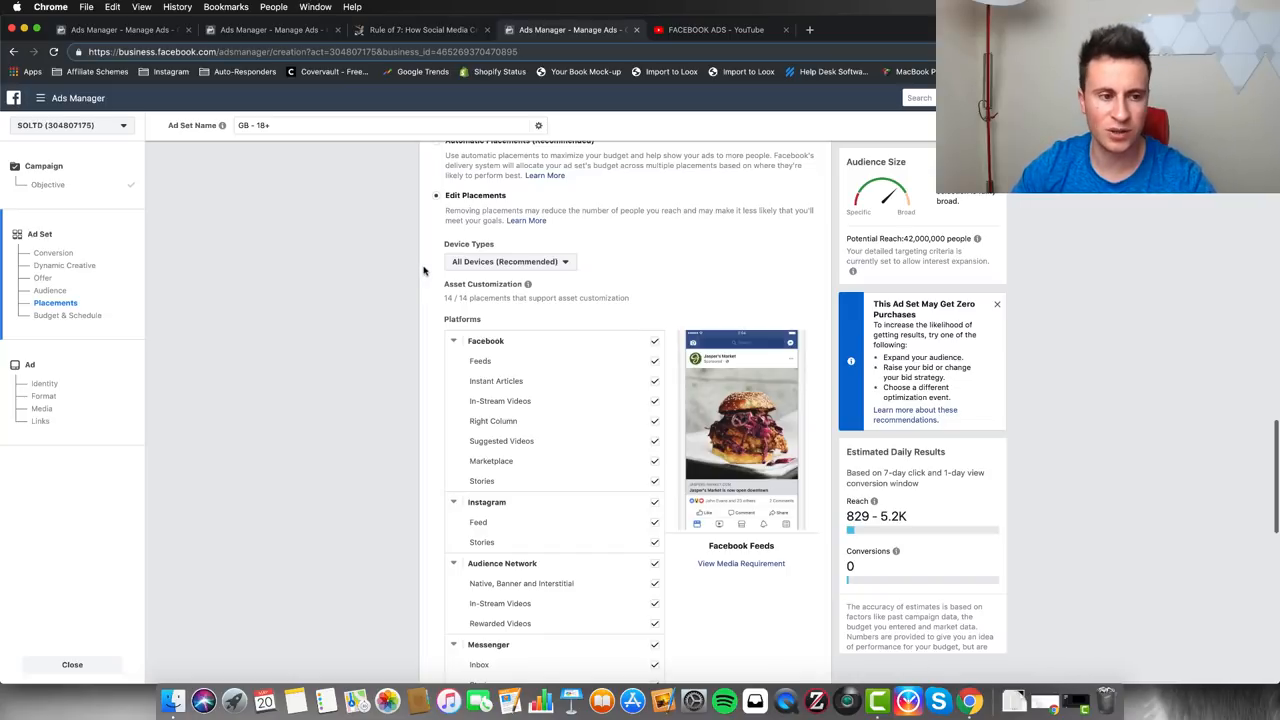
# Step: Jump to the ad set's Audience settings, then back to Placements to review the manual placements list
pyautogui.click(52, 290)
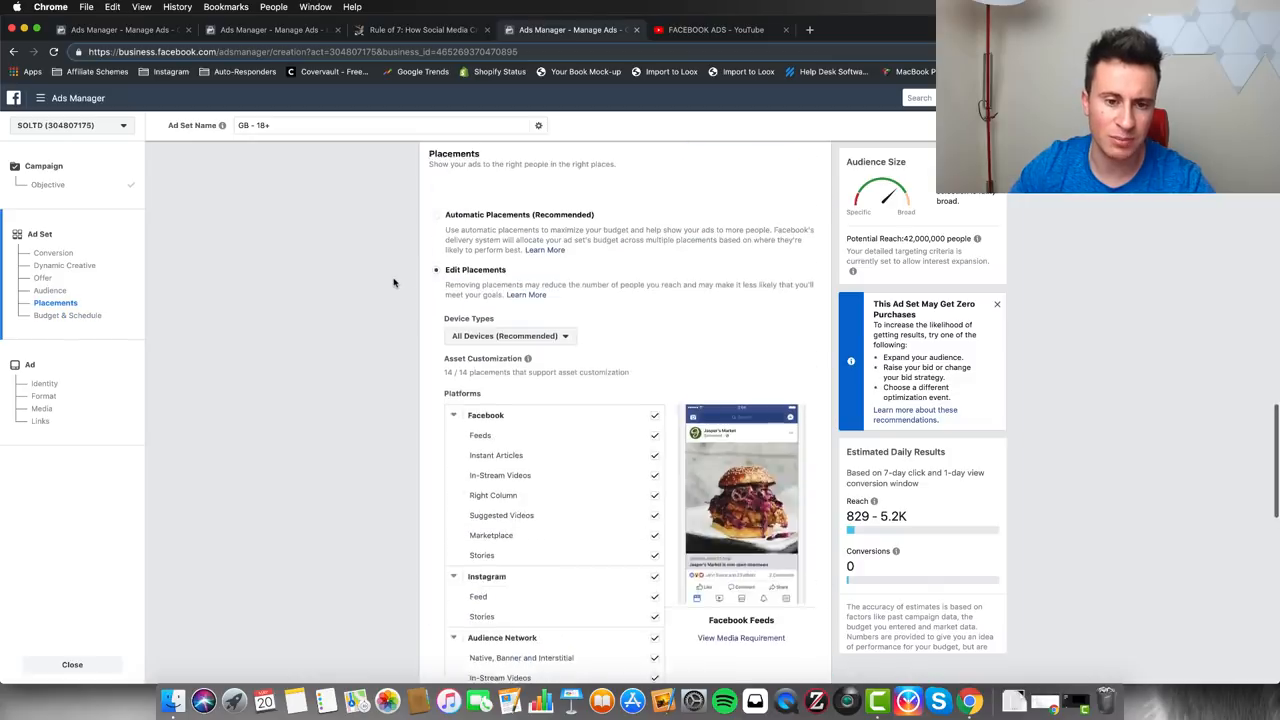
pyautogui.click(50, 290)
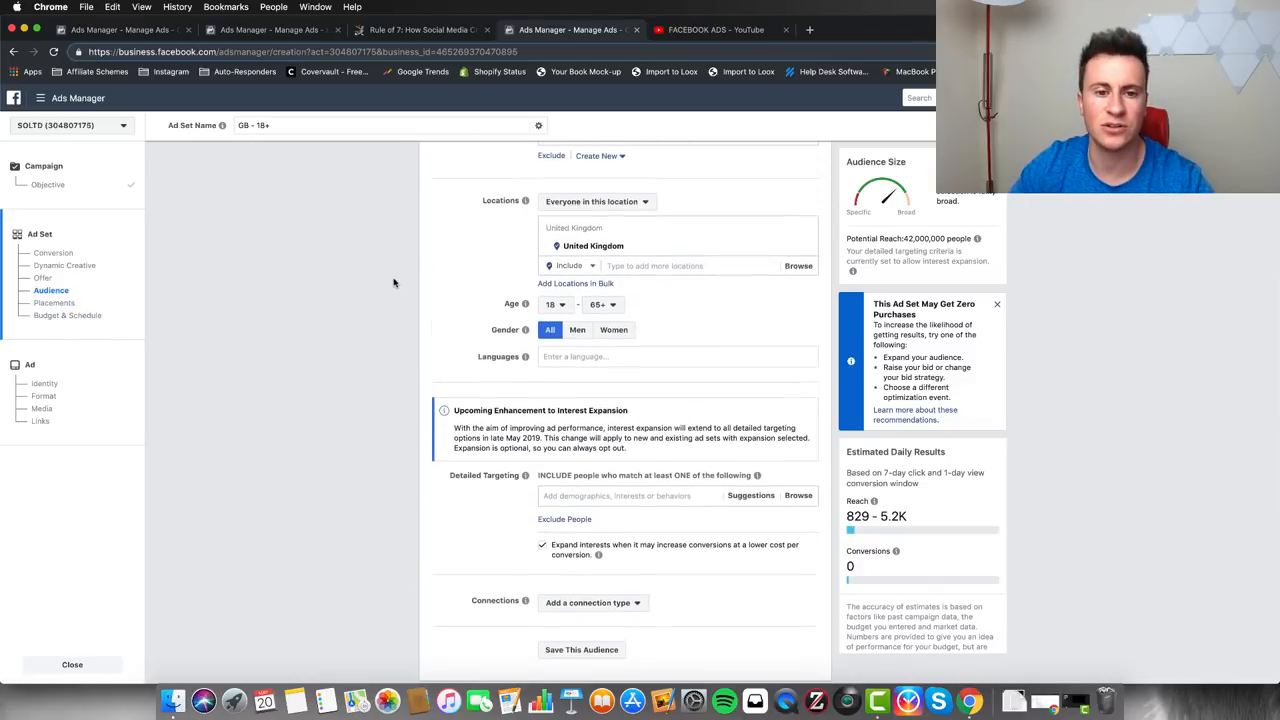
pyautogui.moveTo(348, 338)
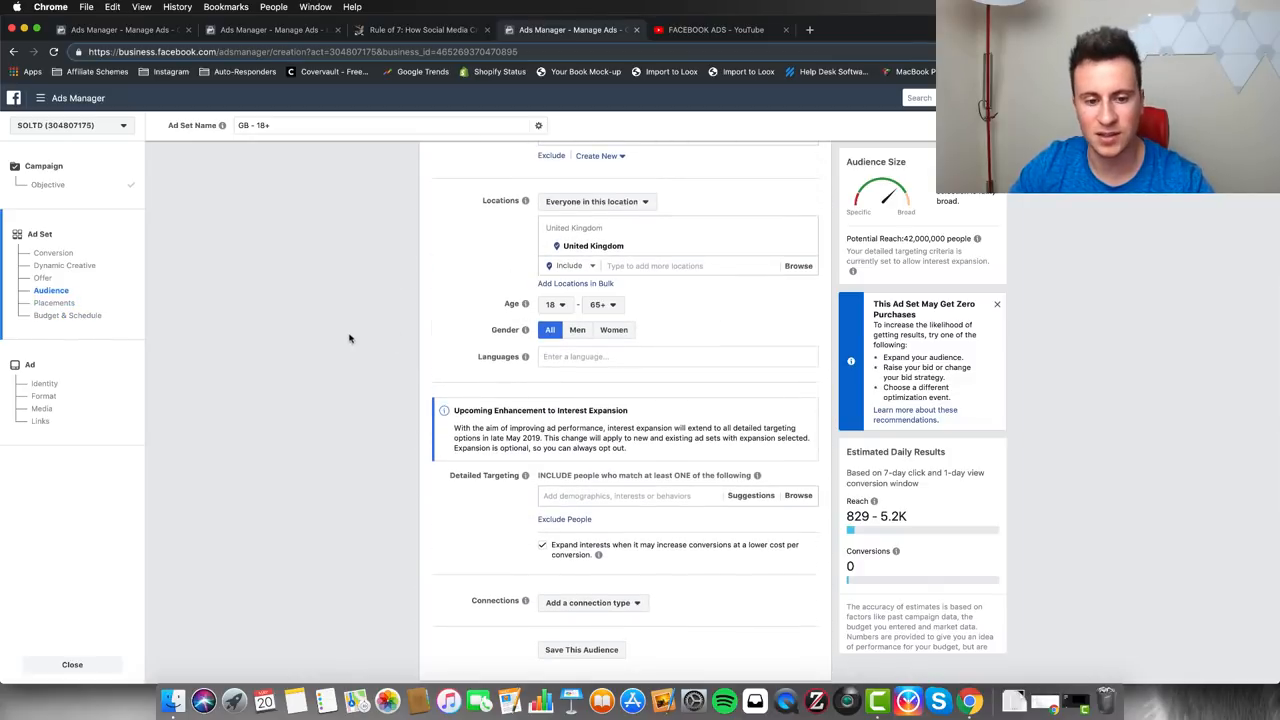
pyautogui.click(56, 304)
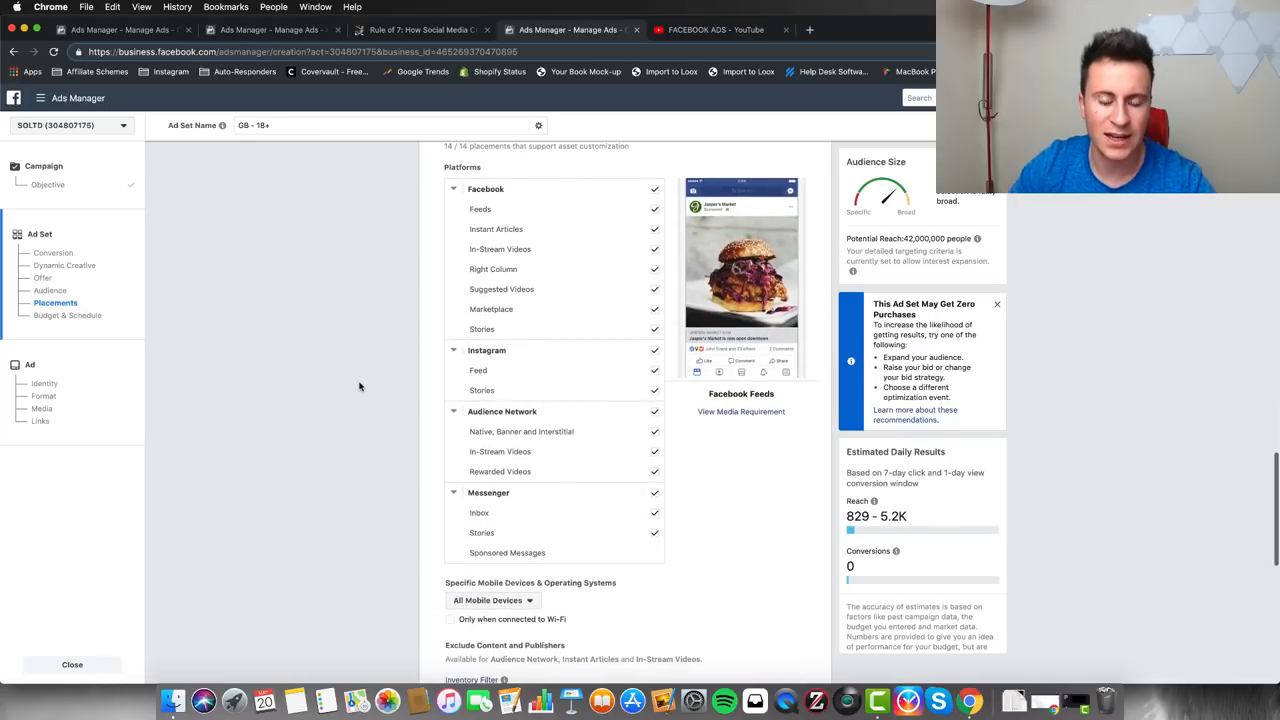
pyautogui.moveTo(426, 272)
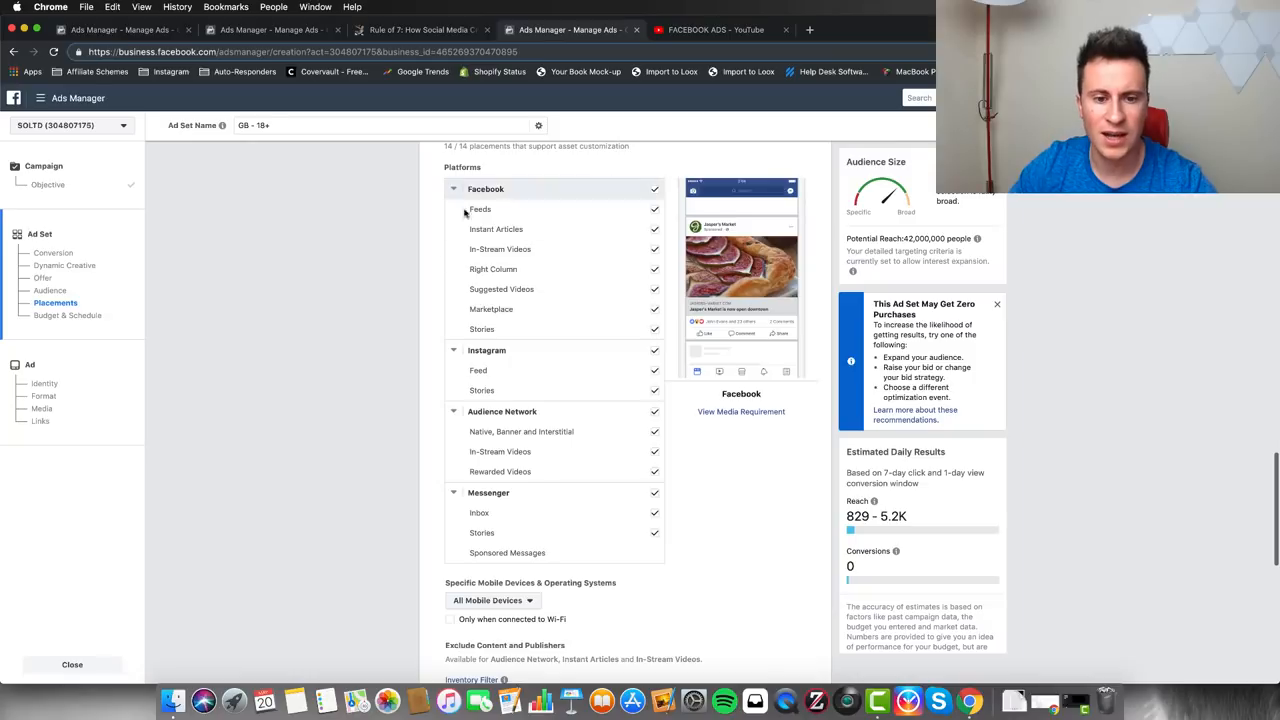
pyautogui.moveTo(1012, 446)
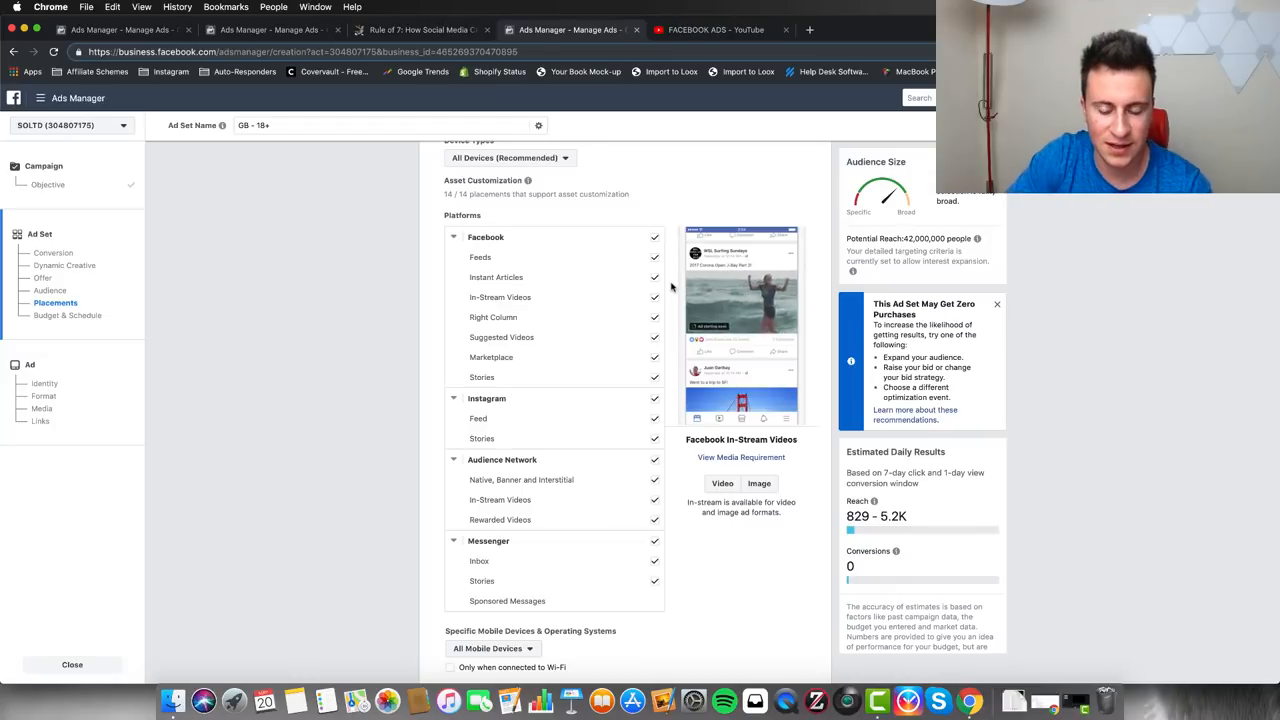
# Step: Exclude Instagram Feed and Stories from the ad set, leaving 12 of 14 placements enabled
pyautogui.scroll(-3)
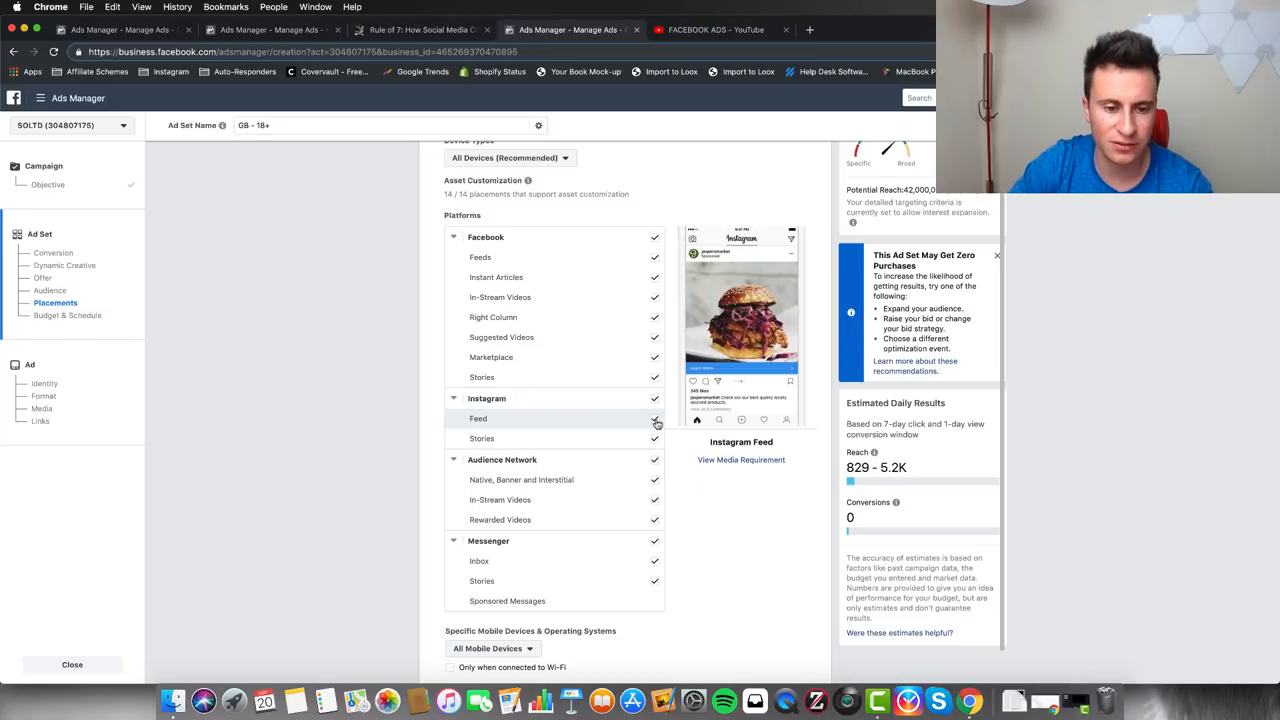
pyautogui.click(656, 418)
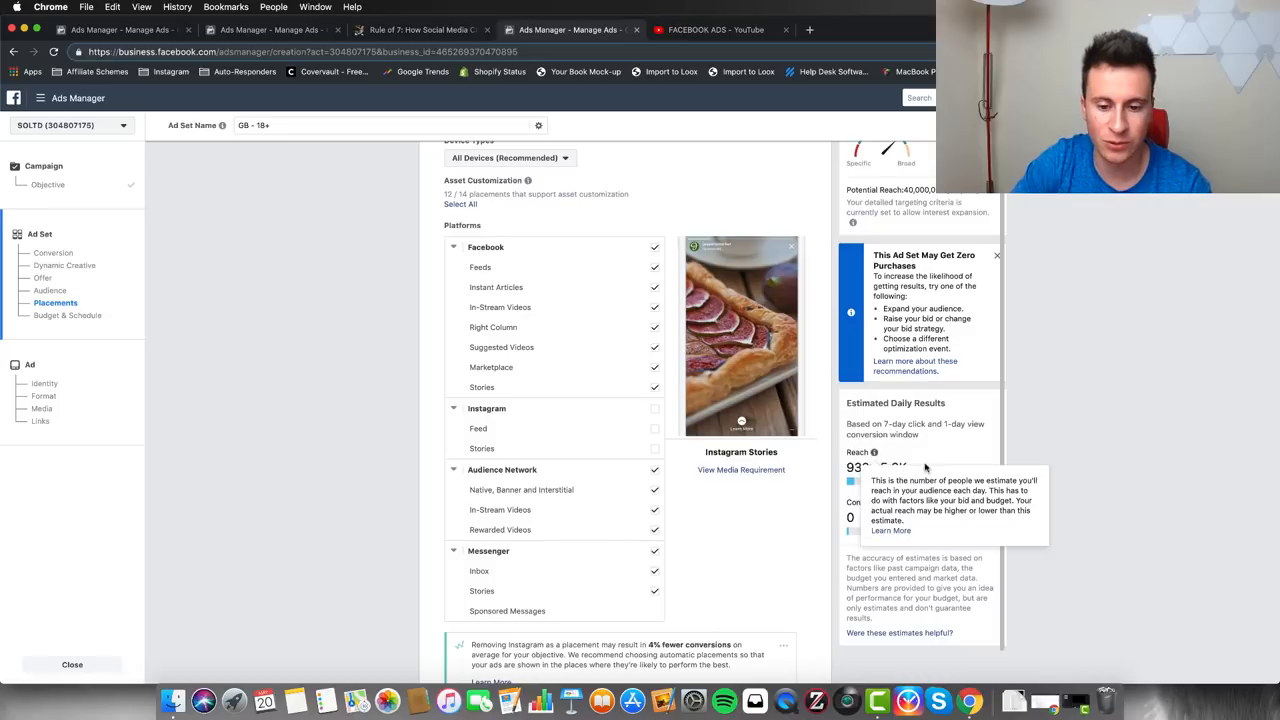
pyautogui.moveTo(1034, 430)
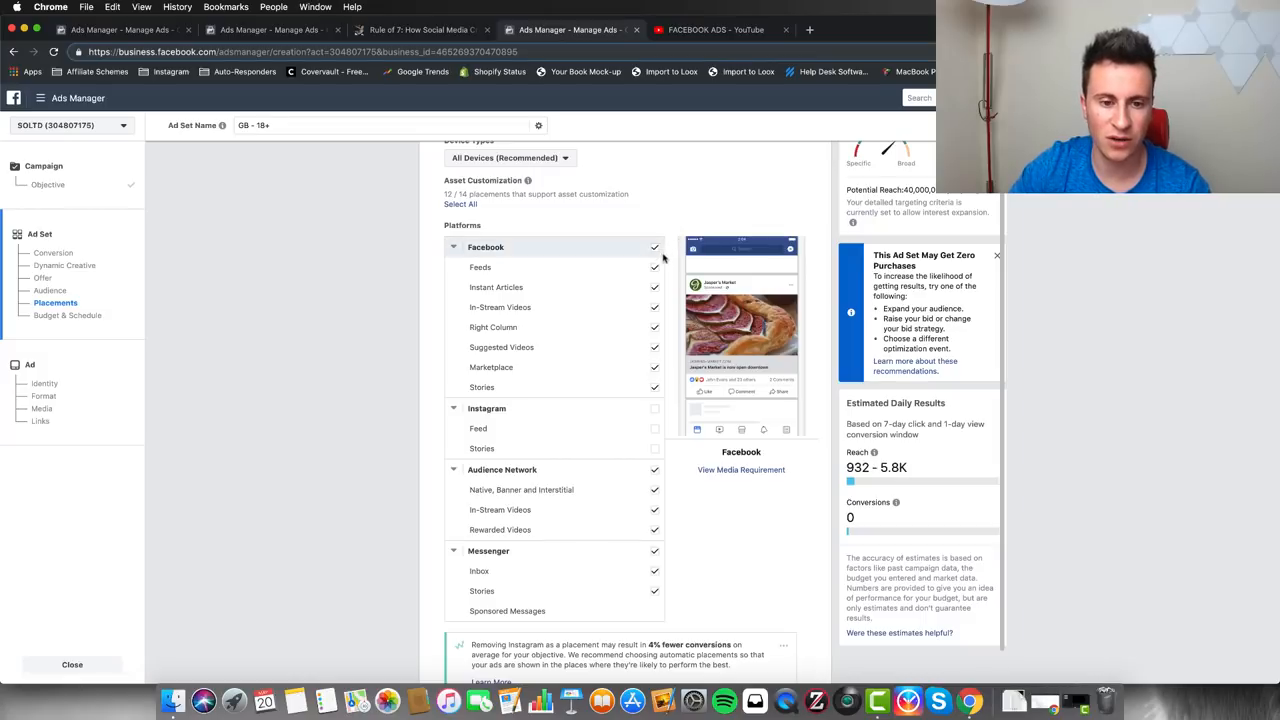
# Step: Deselect the Facebook Feeds placement, triggering the warning that In-Stream Videos requires it
pyautogui.click(656, 268)
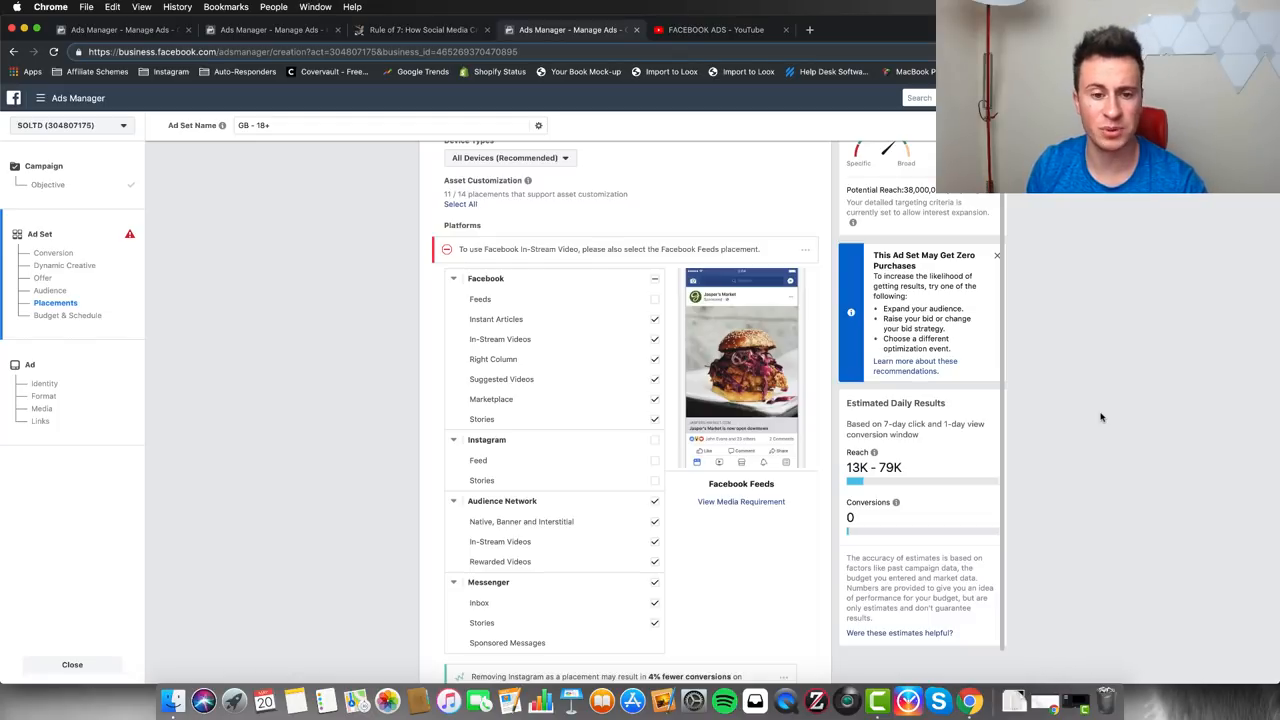
pyautogui.scroll(3)
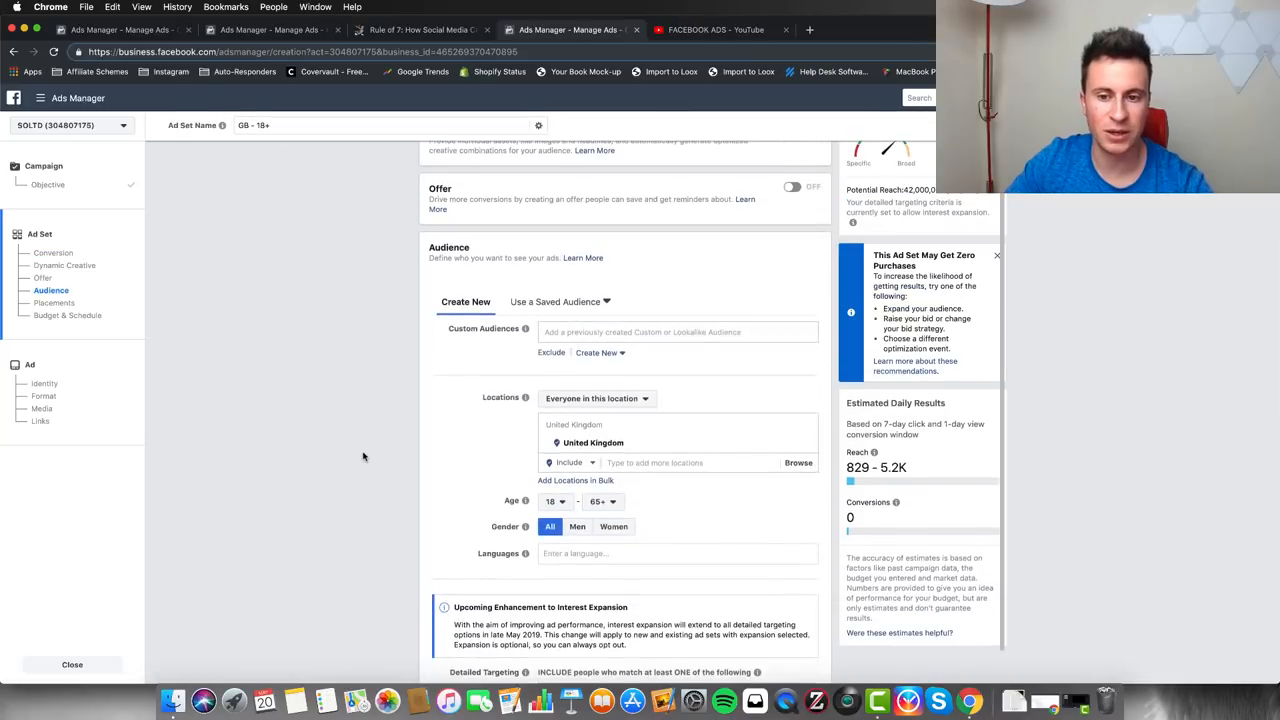
# Step: Scroll through the Traffic ad set's Audience section showing Website destination, 12K–48K reach and 191–1.2K link clicks
pyautogui.scroll(3)
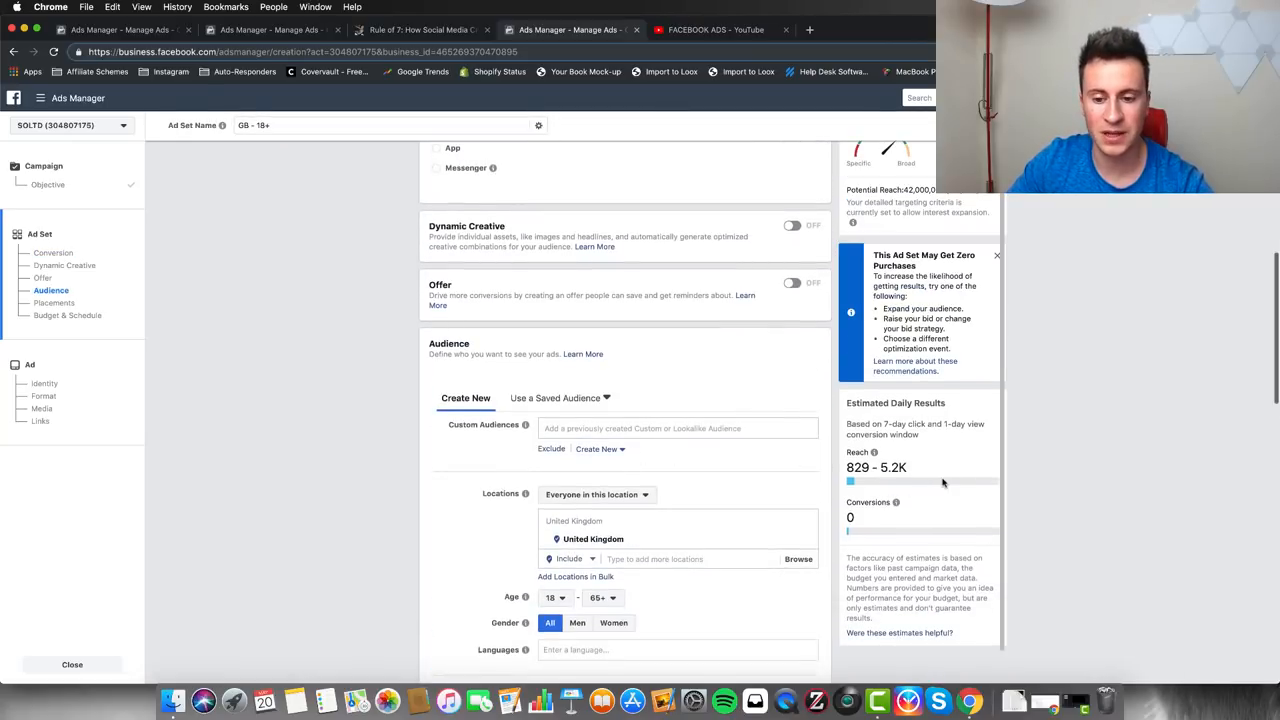
pyautogui.moveTo(900, 482)
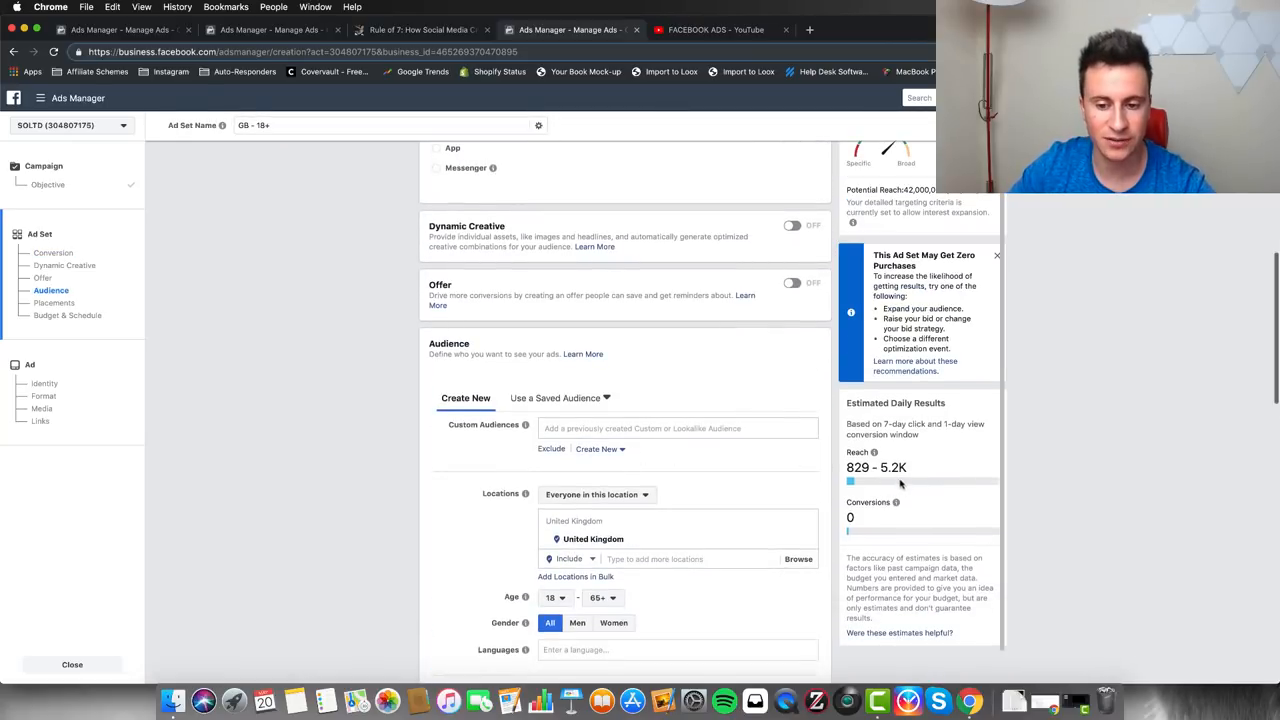
pyautogui.scroll(-3)
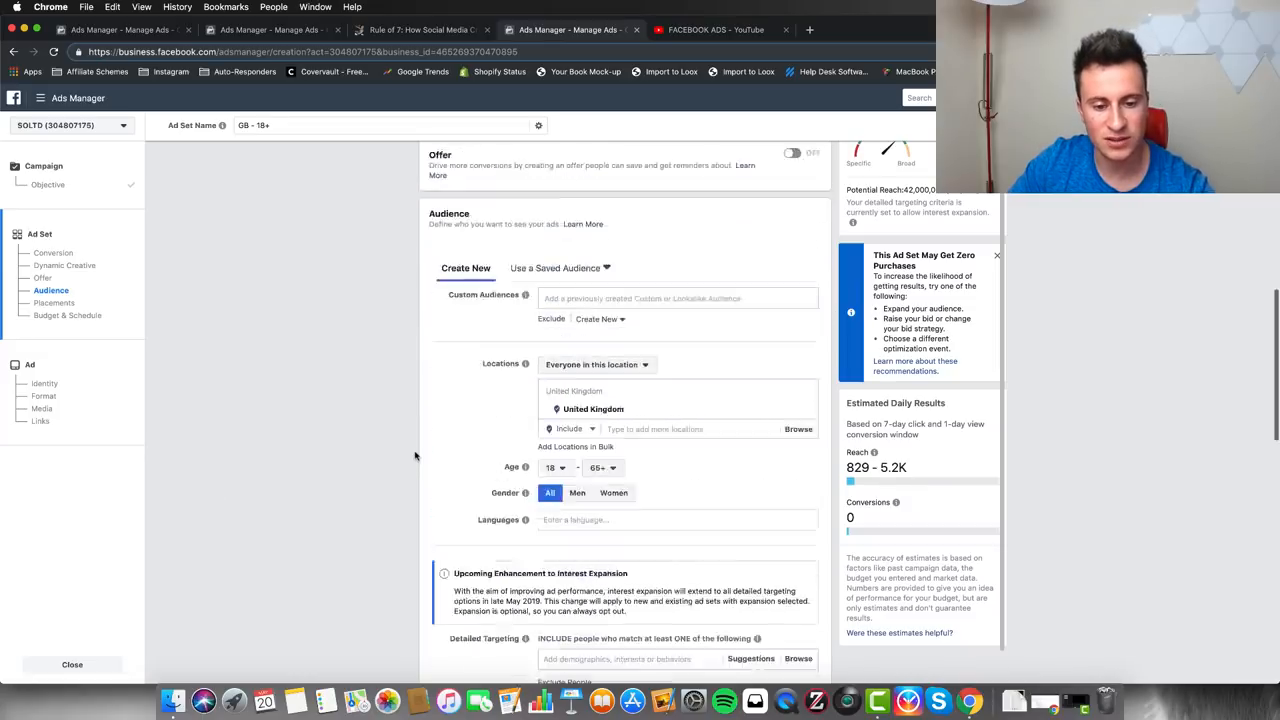
pyautogui.scroll(-3)
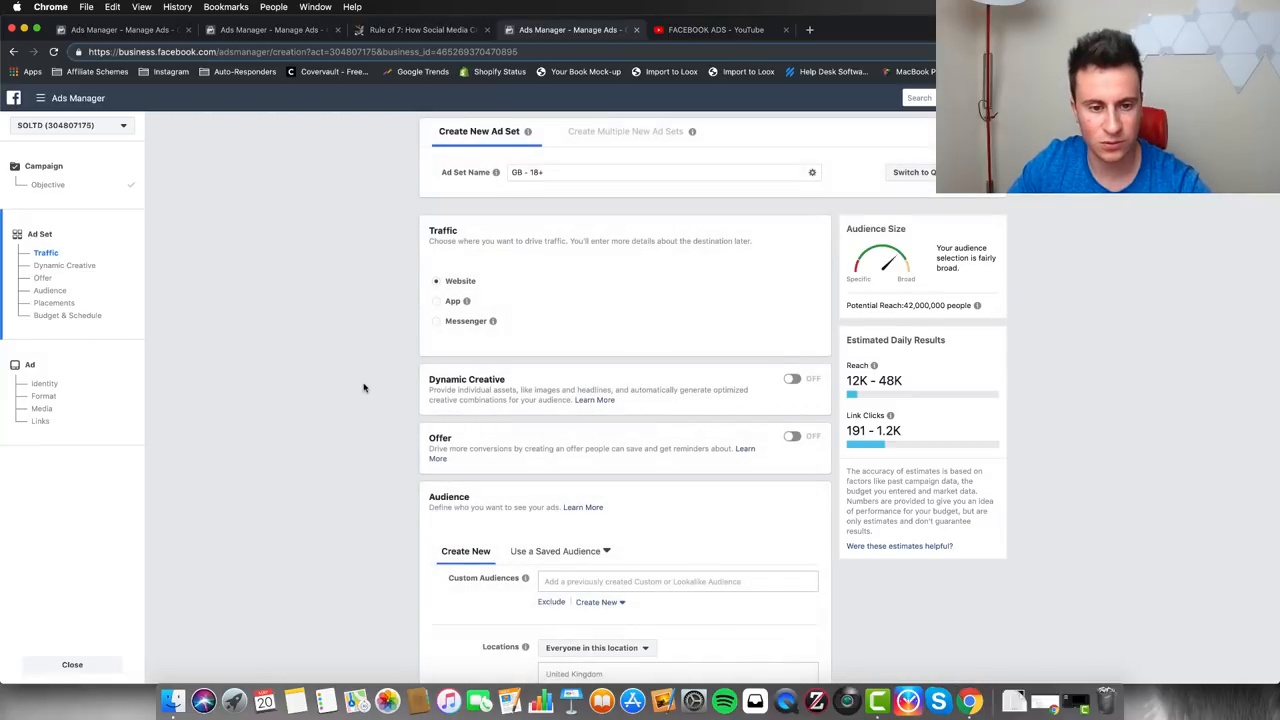
pyautogui.scroll(-3)
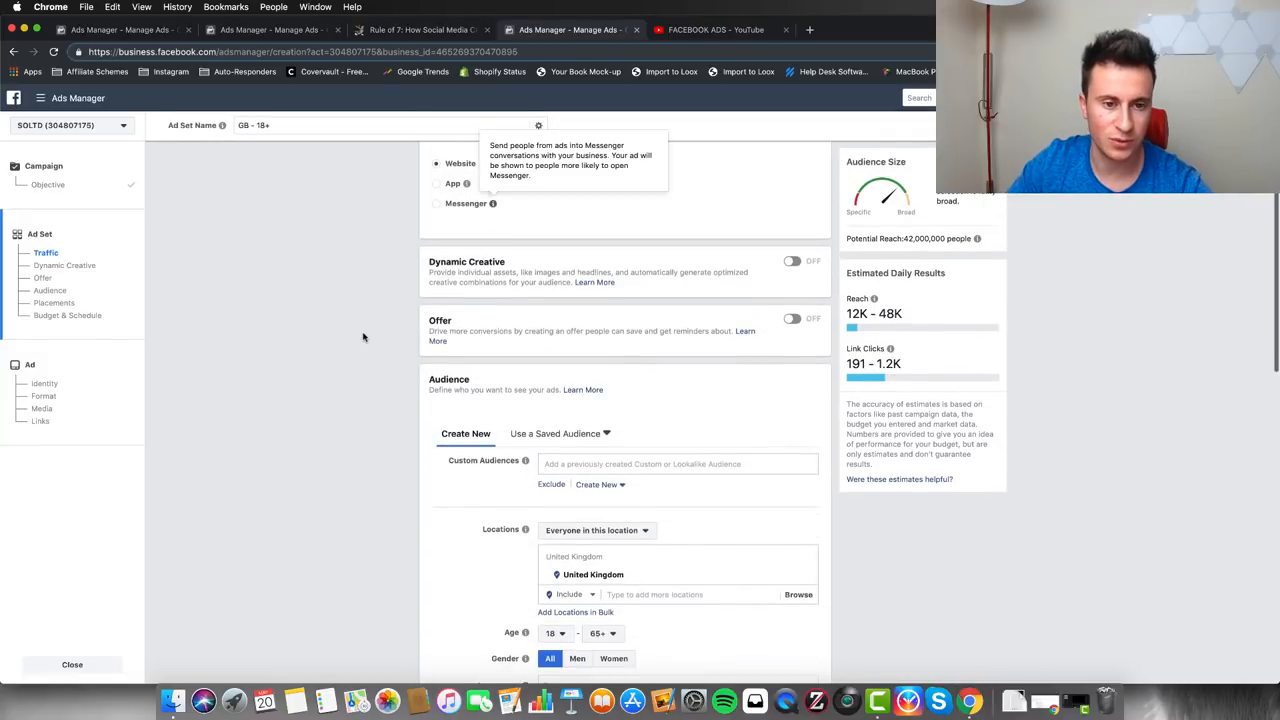
pyautogui.scroll(-3)
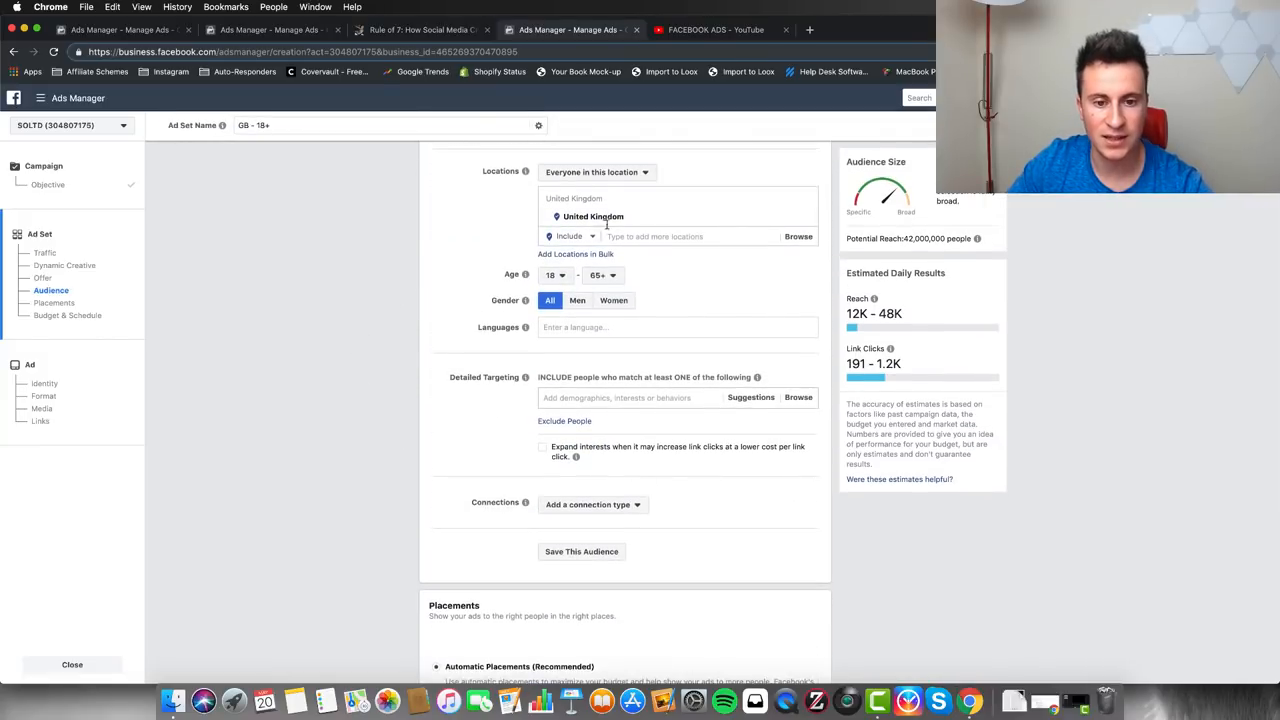
pyautogui.scroll(-3)
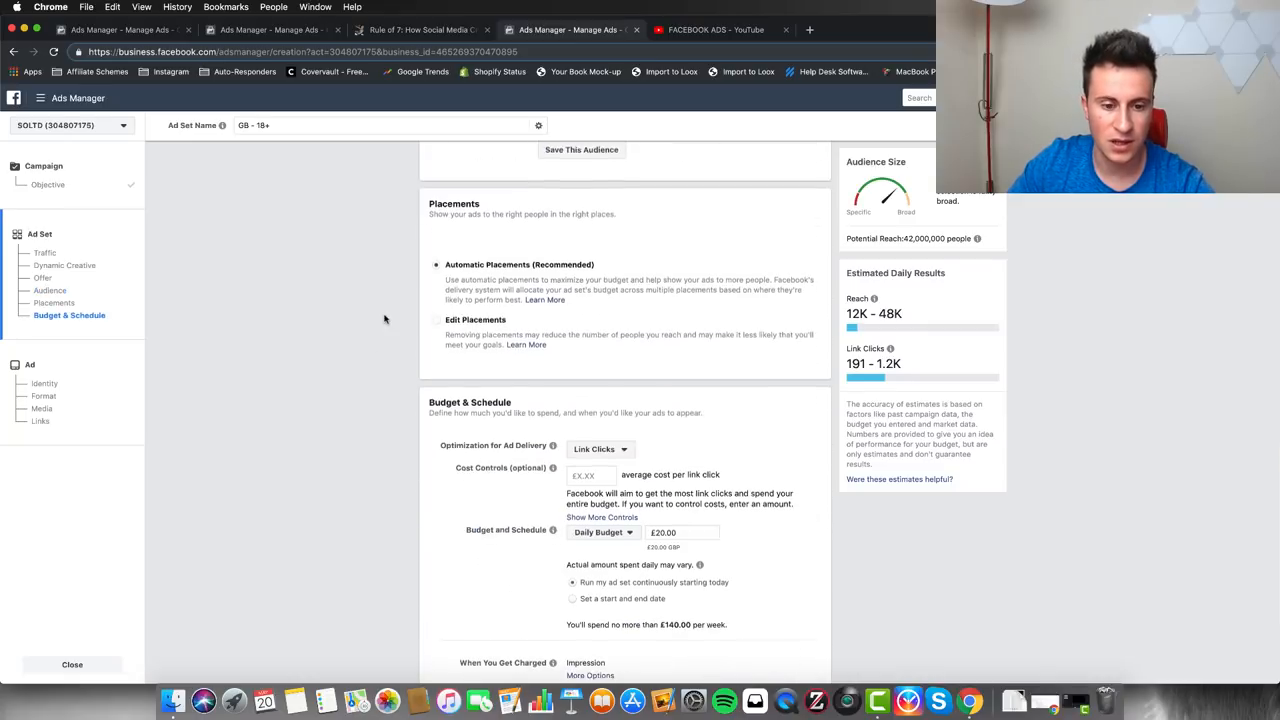
pyautogui.scroll(-3)
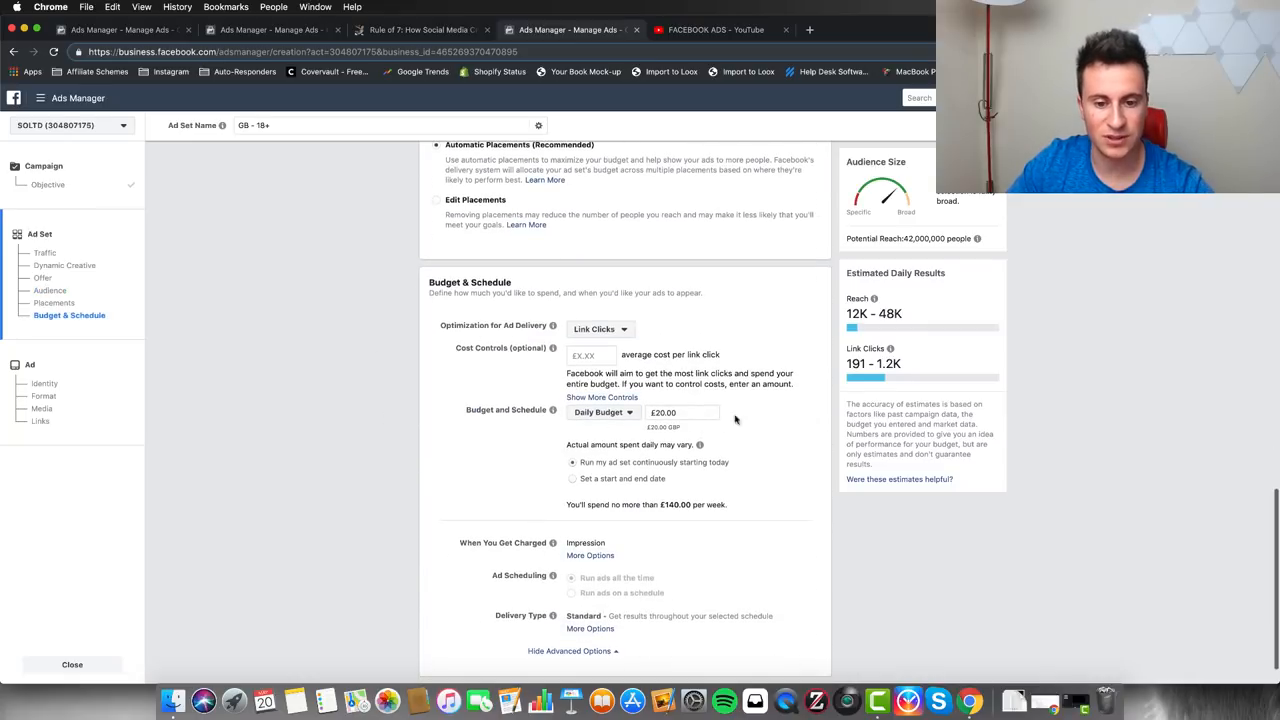
pyautogui.scroll(3)
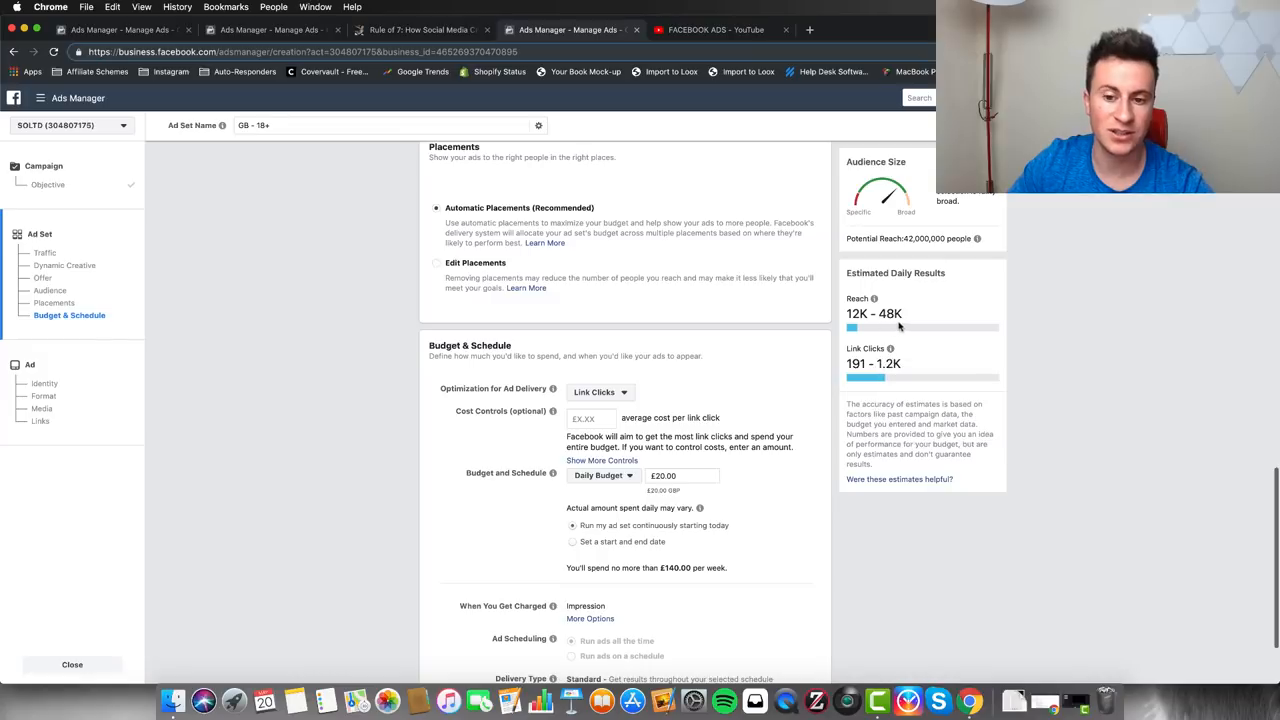
pyautogui.moveTo(1032, 320)
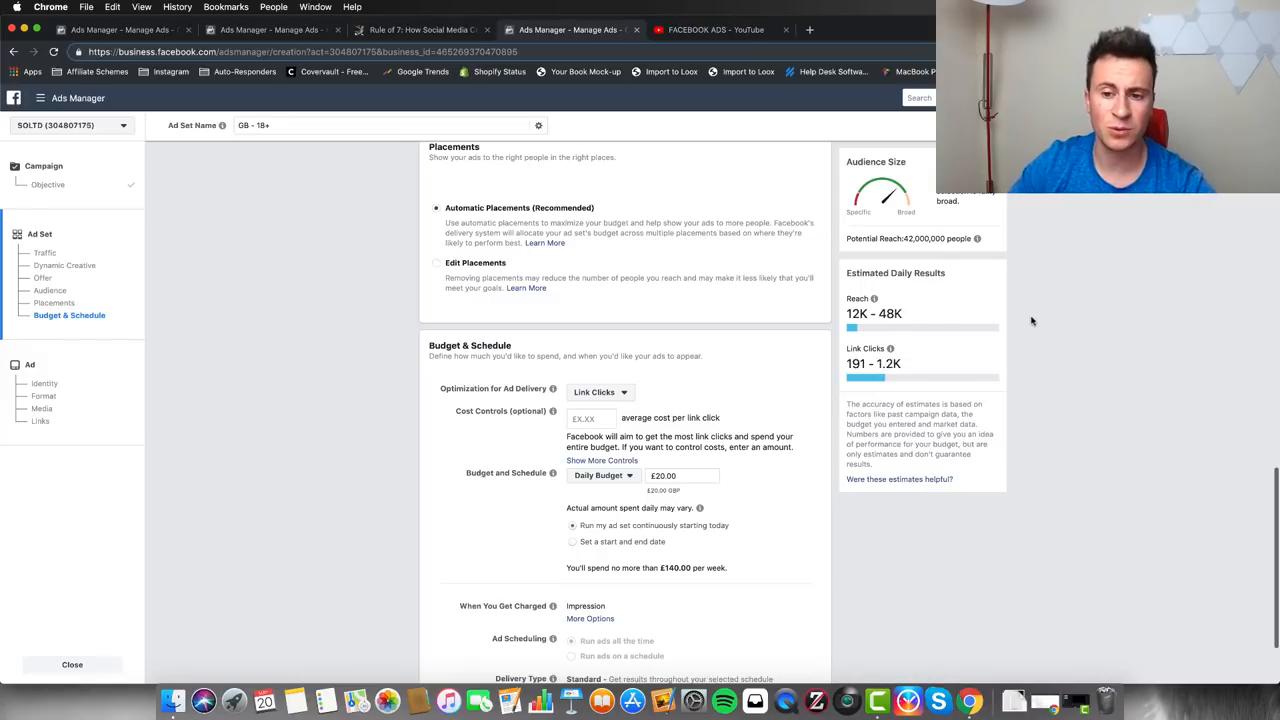
pyautogui.moveTo(268, 376)
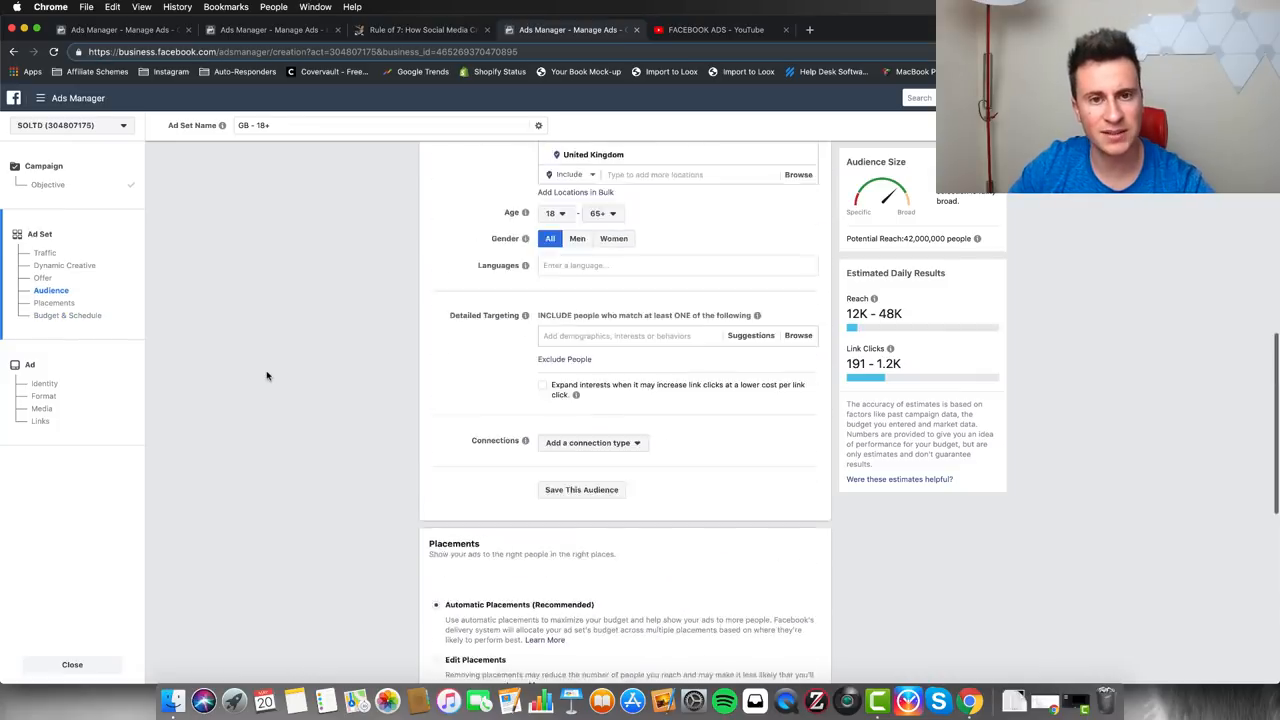
pyautogui.scroll(3)
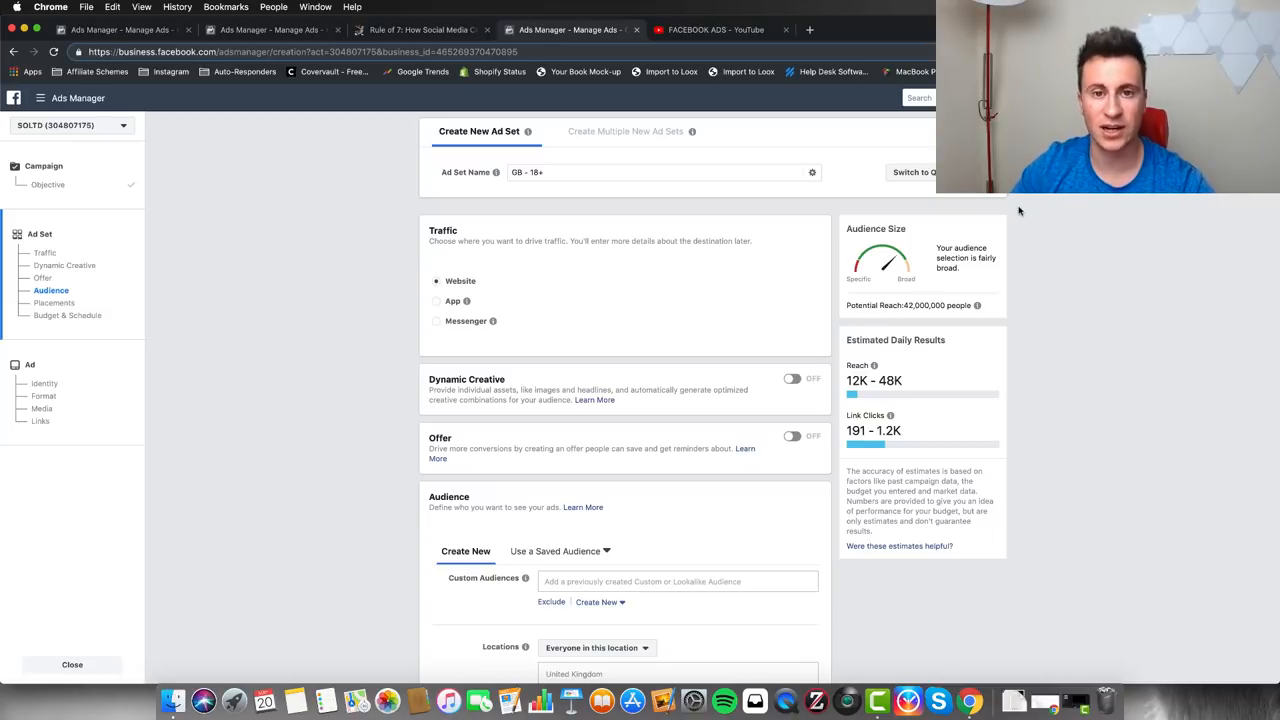
pyautogui.click(716, 30)
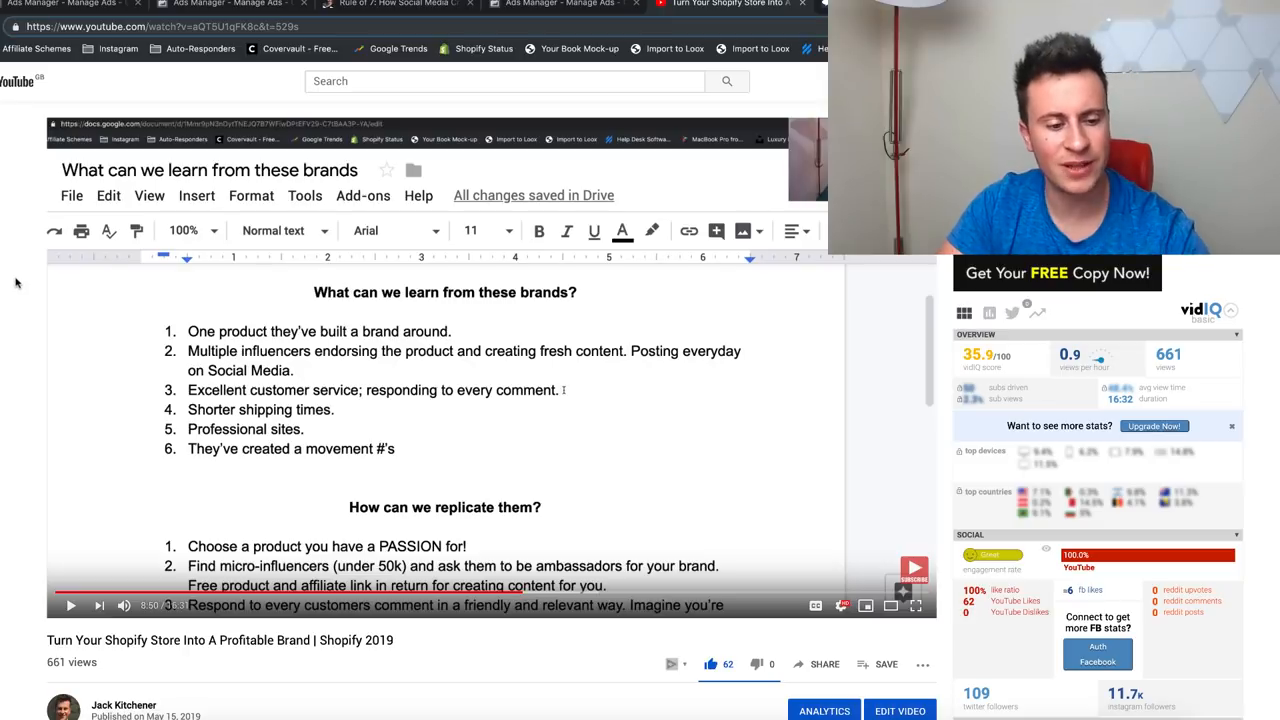
pyautogui.click(160, 26)
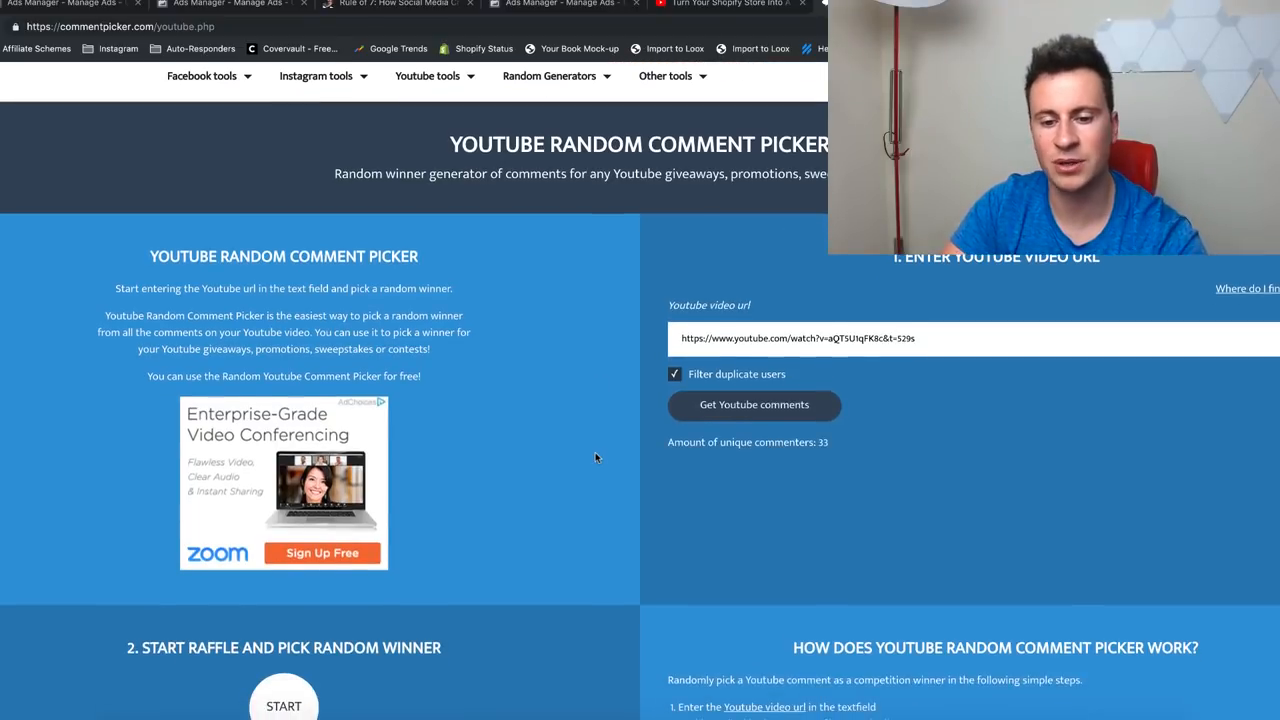
# Step: Scroll down to the drawn giveaway winner from the video's 33 unique commenters and their comment
pyautogui.scroll(-3)
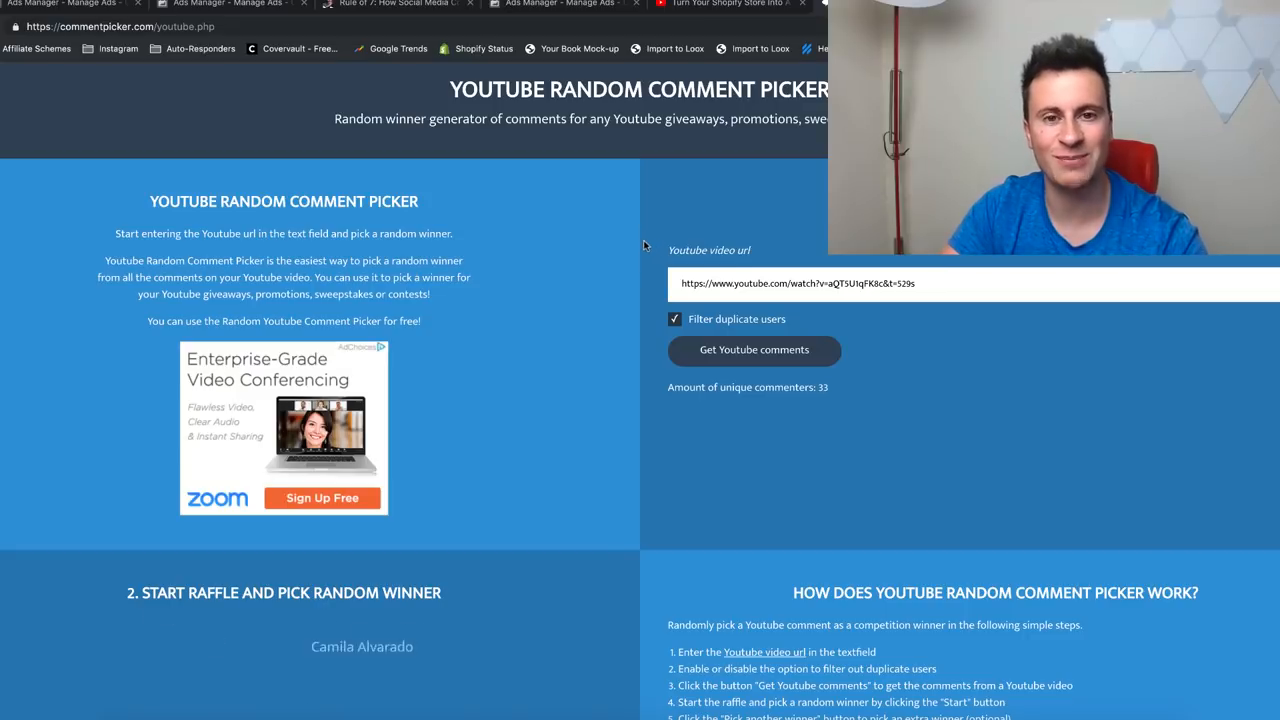
pyautogui.scroll(-3)
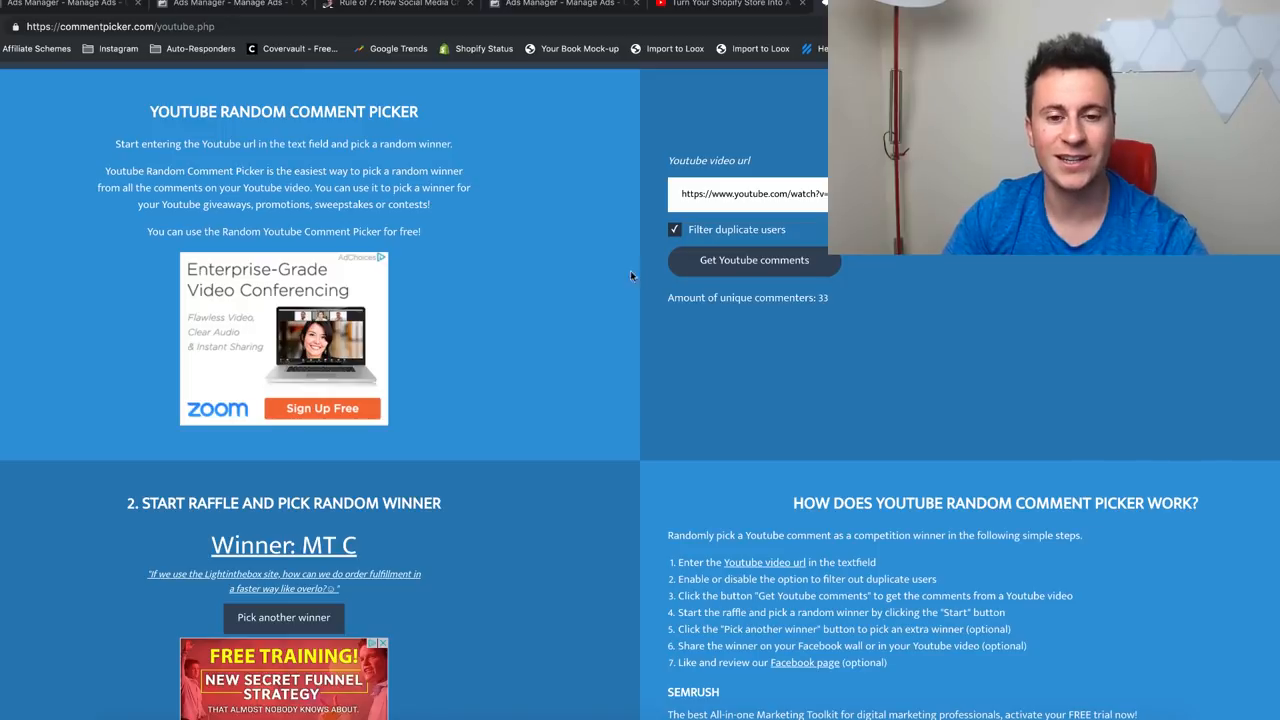
pyautogui.moveTo(642, 252)
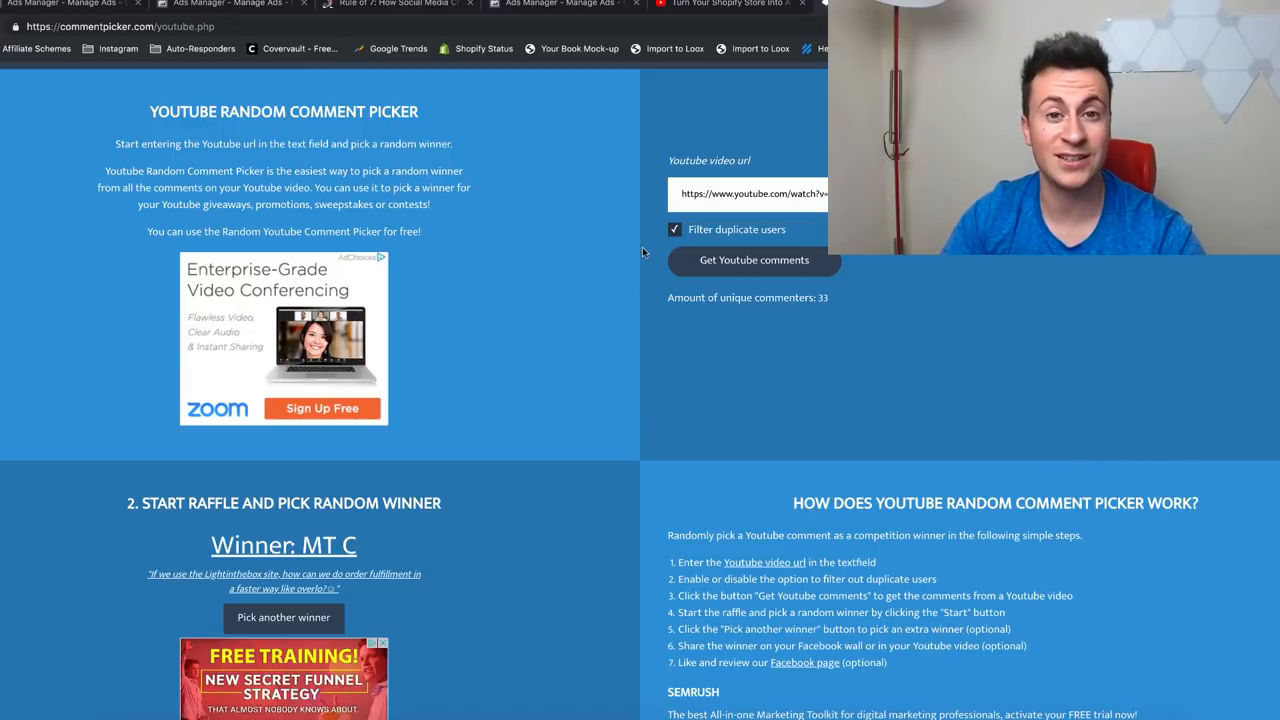